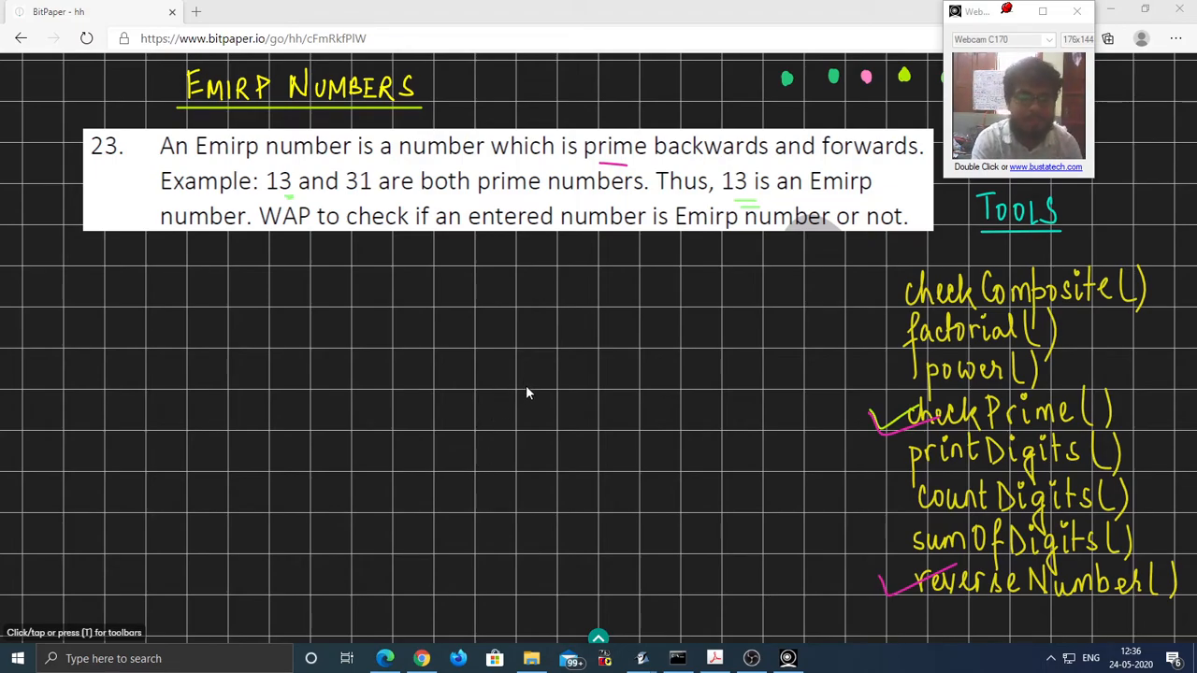
mouse_move(184, 266)
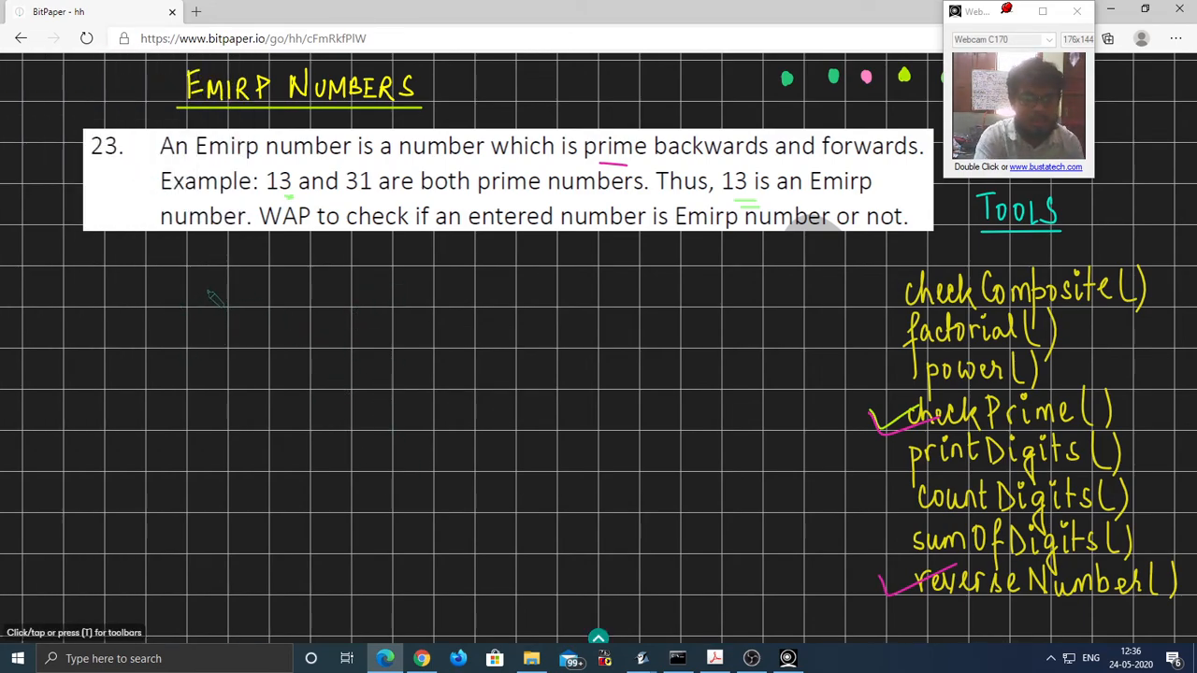
Step: Handwrite the signature 'boolean checkEmirp(int num)' in pink under the Emirp problem statement
drag(197, 295, 262, 280)
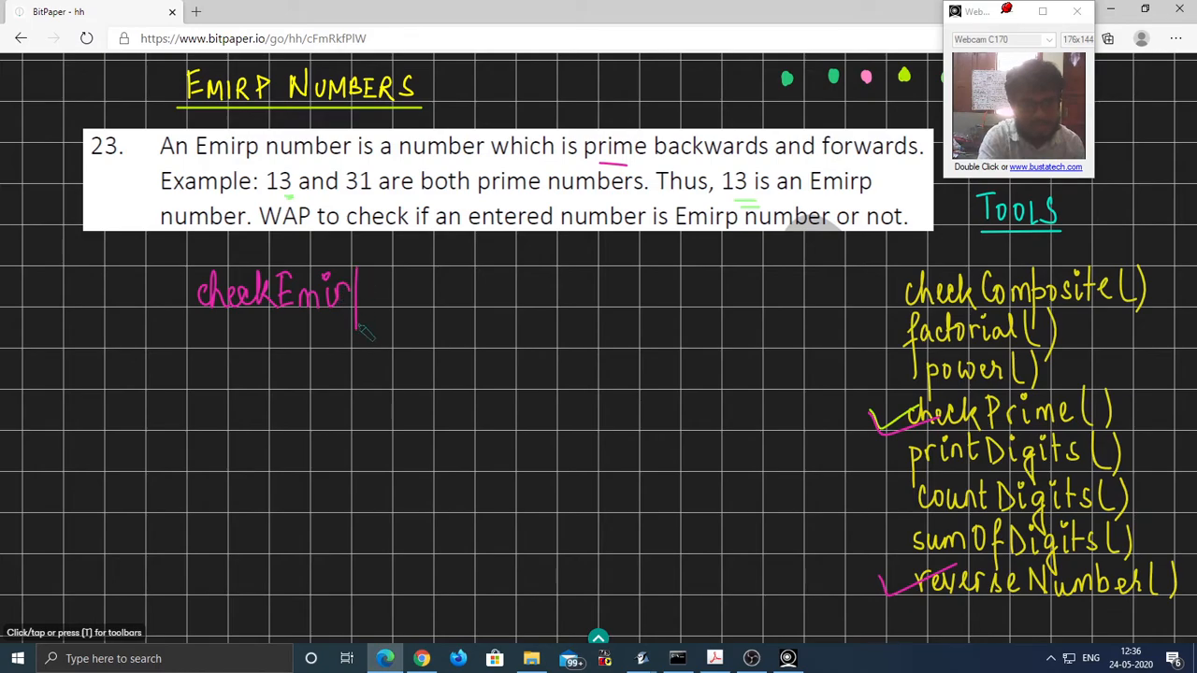
drag(374, 289, 421, 304)
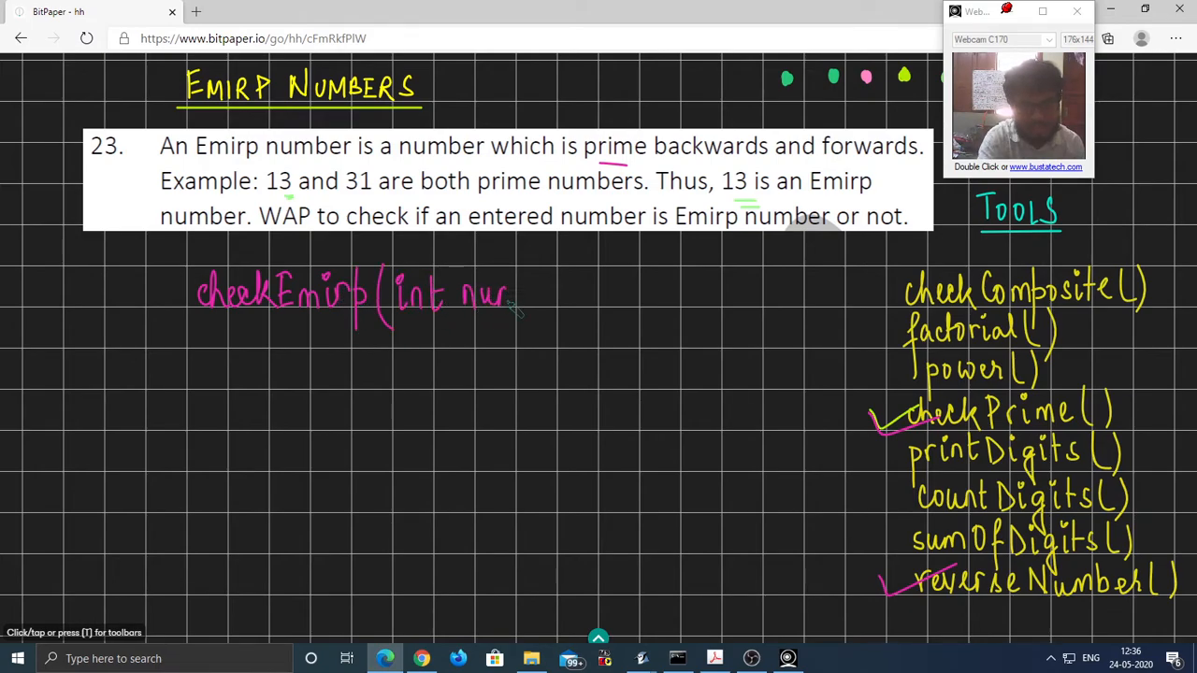
drag(510, 276, 533, 323)
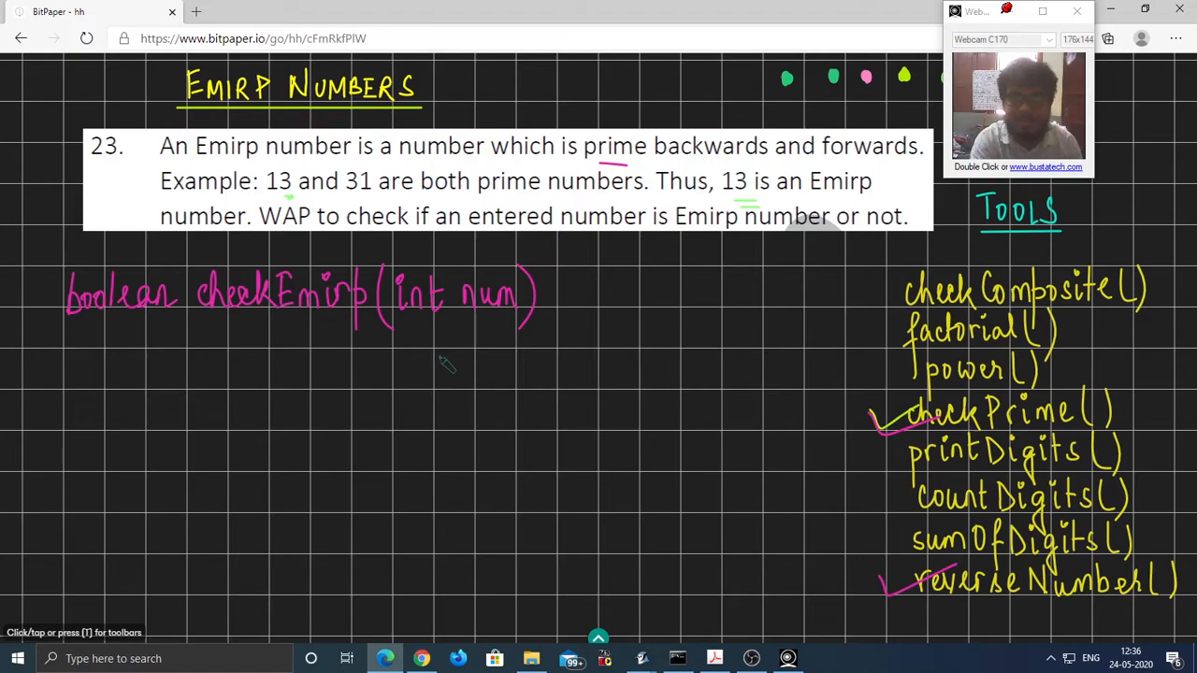
mouse_move(500, 426)
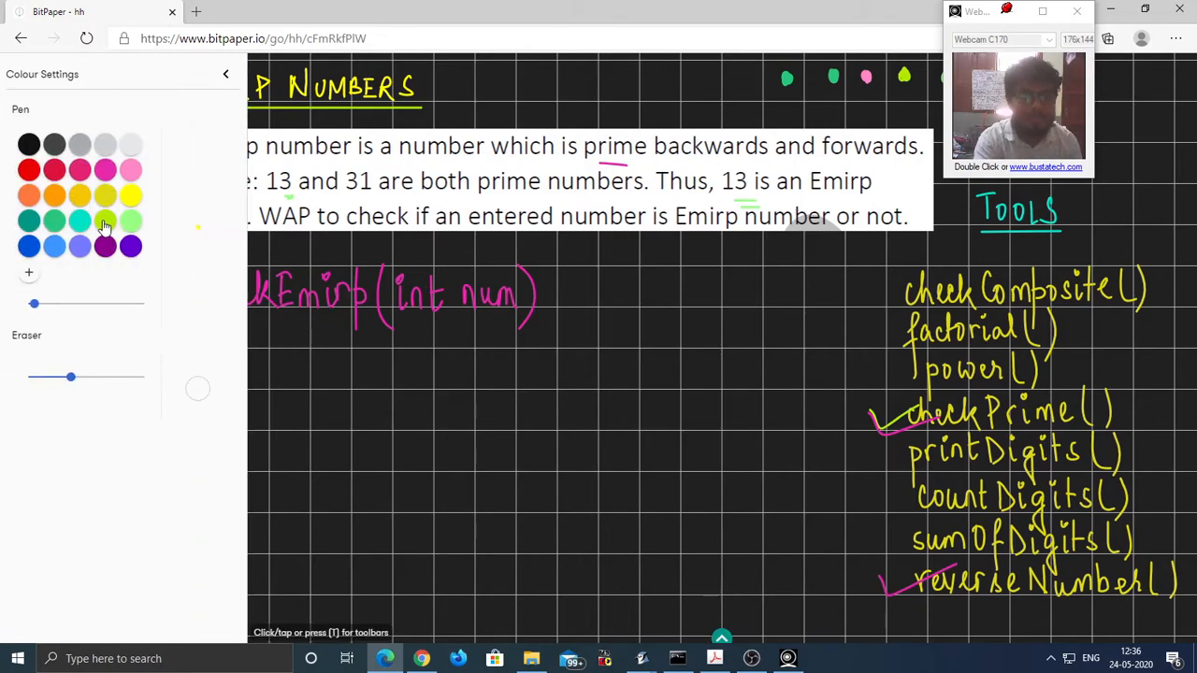
Step: Write 'Range → 1 - 100' in cyan, labelling 1 as (lb) and 100 as (ub)
click(226, 74)
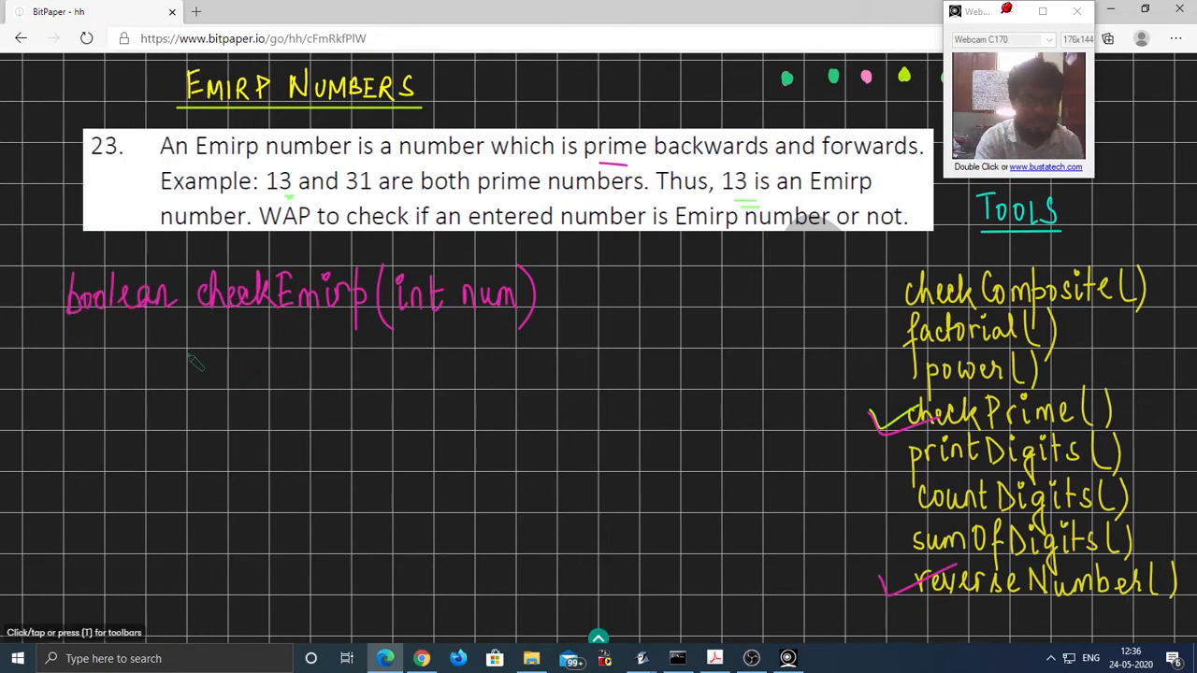
drag(145, 350, 182, 384)
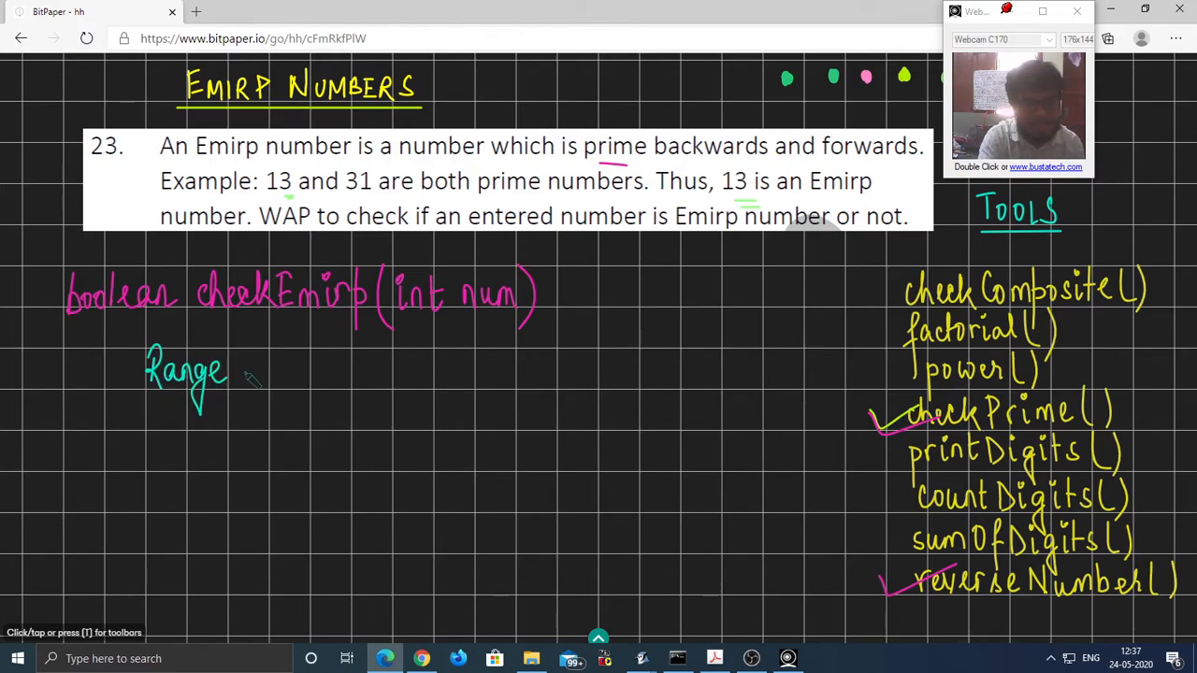
drag(233, 372, 290, 372)
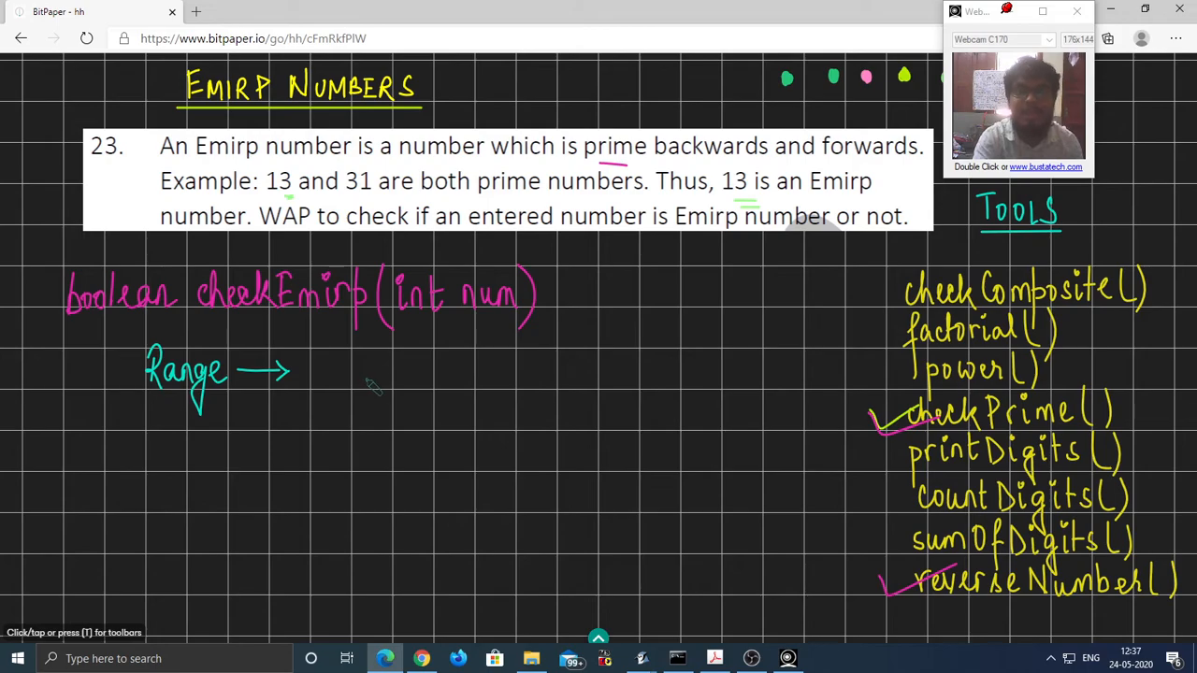
mouse_move(377, 384)
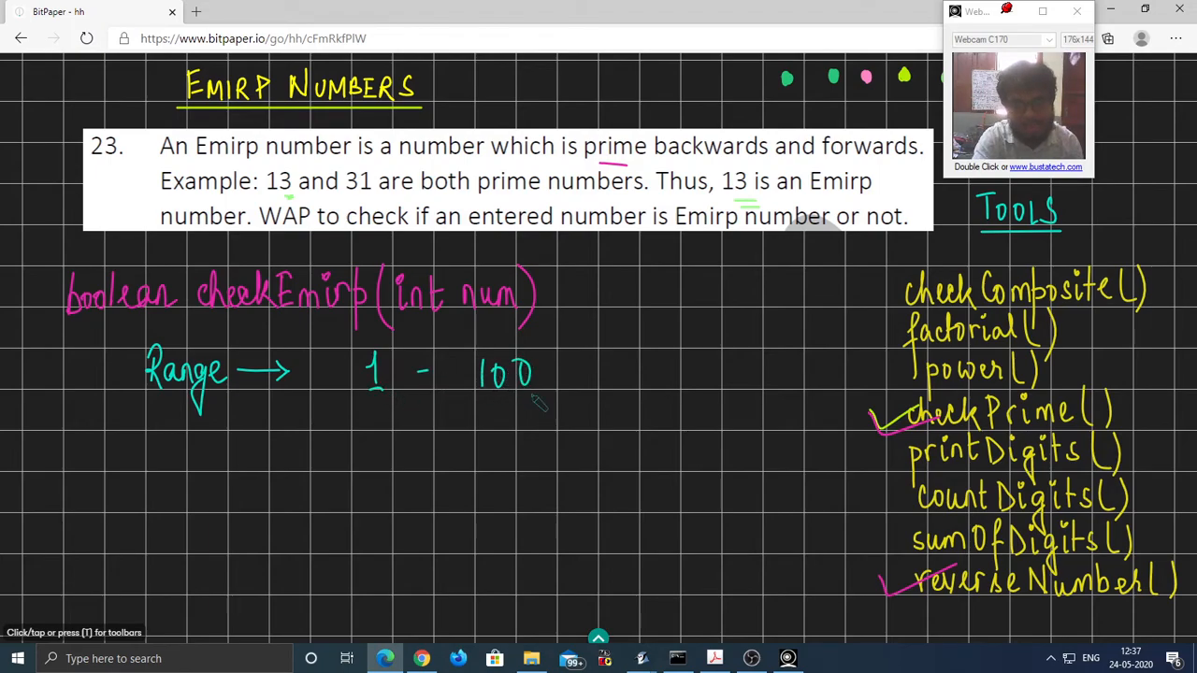
drag(351, 406, 346, 454)
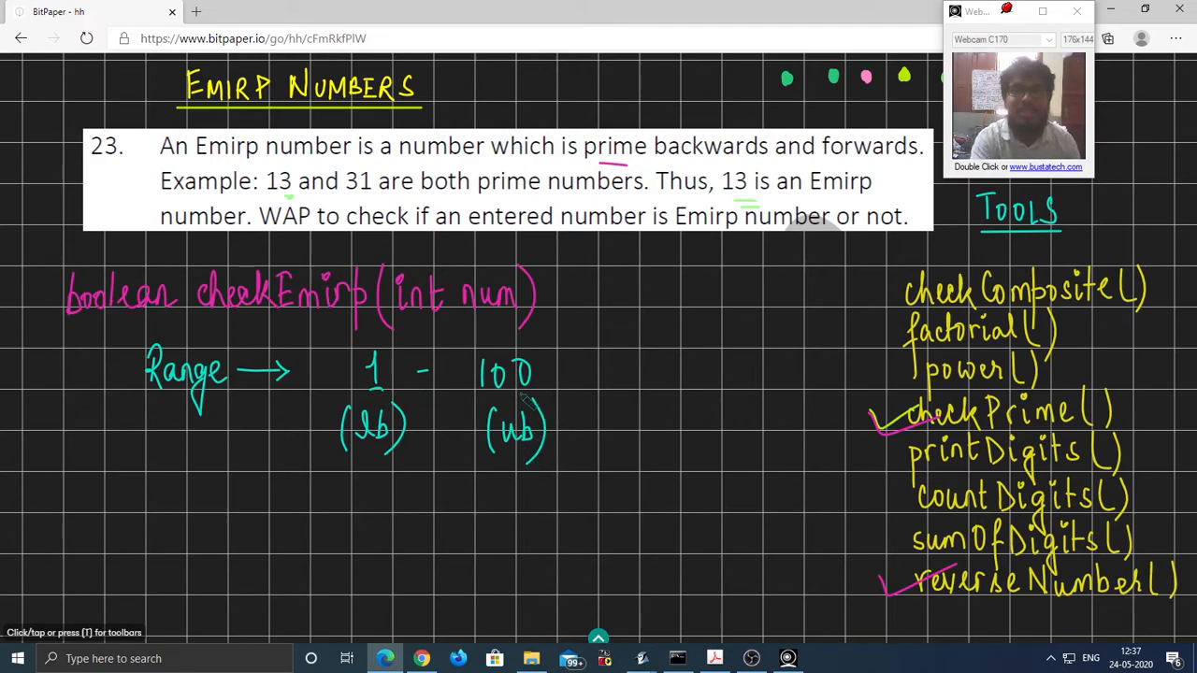
mouse_move(557, 416)
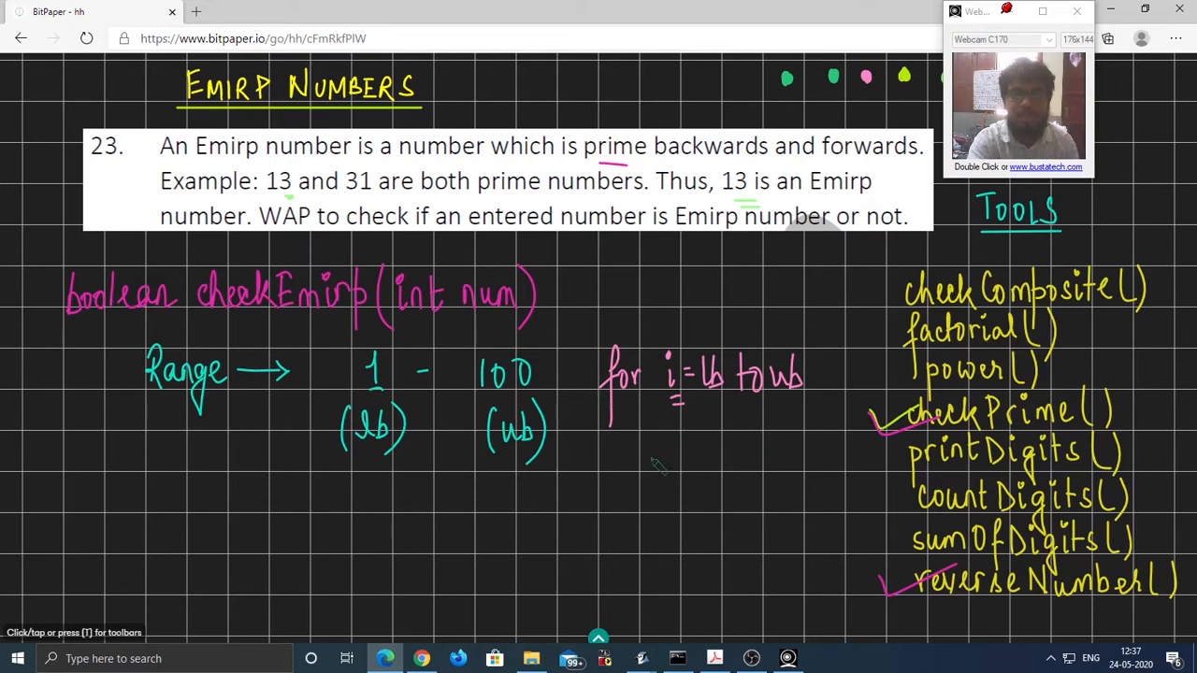
Step: Write pink pseudocode 'if checkEmirp(i): display i,' under the for-loop line beside the range
drag(641, 440, 645, 473)
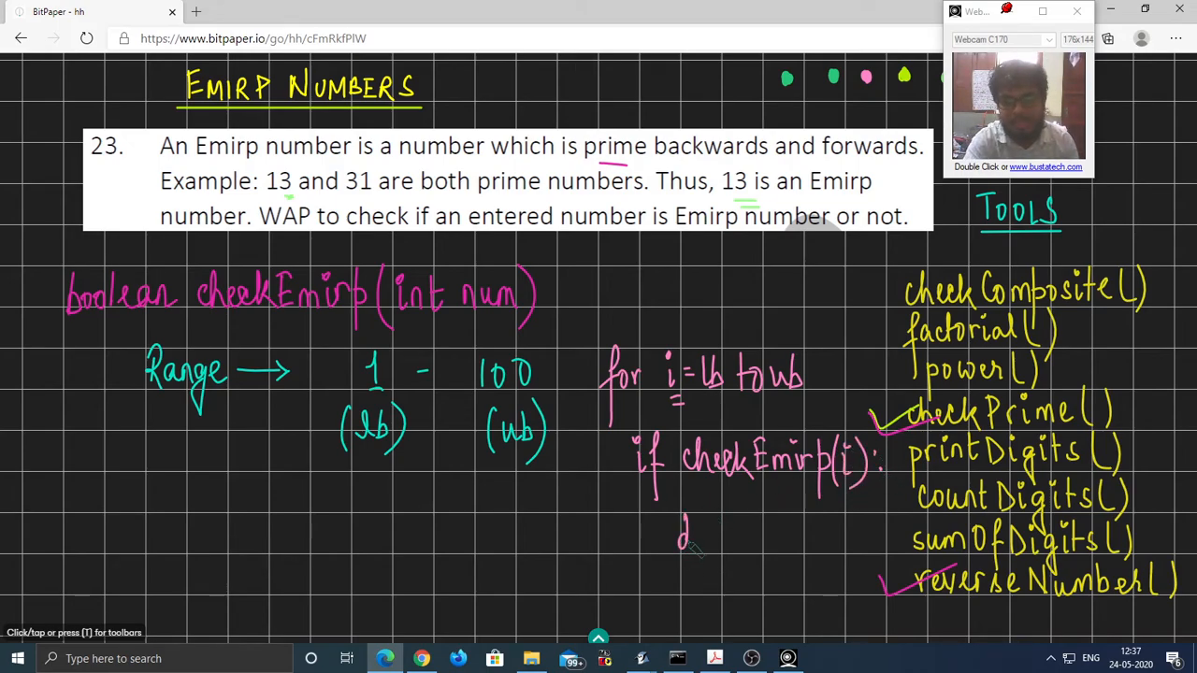
text(display)
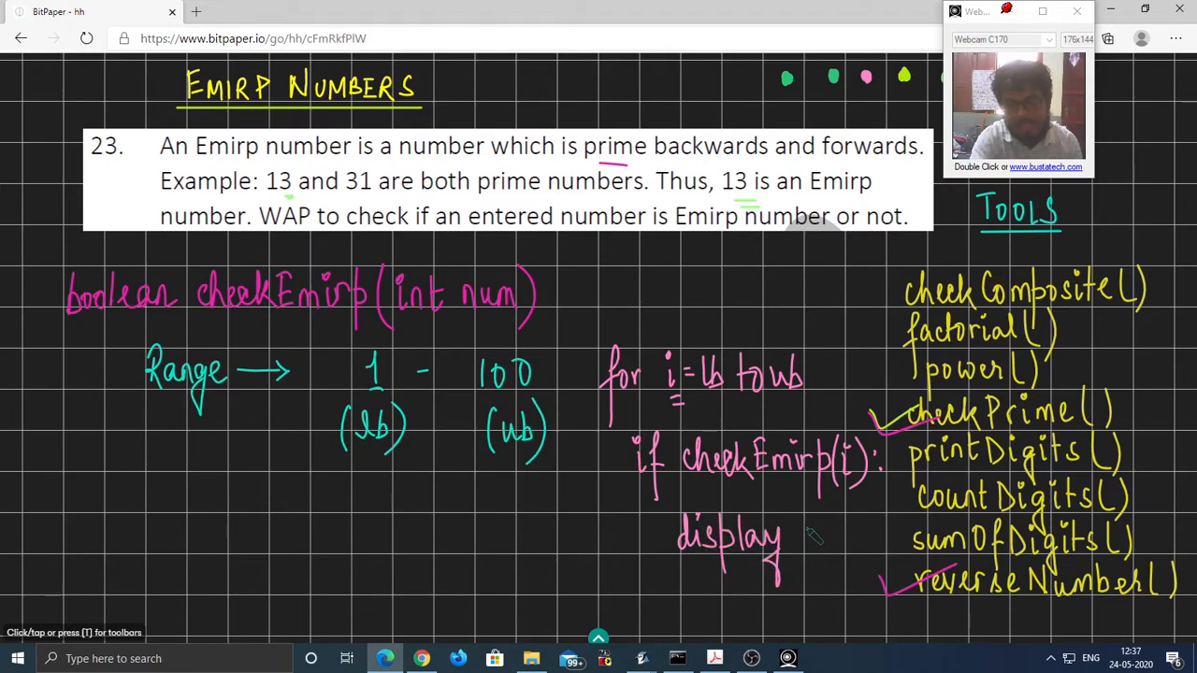
click(807, 538)
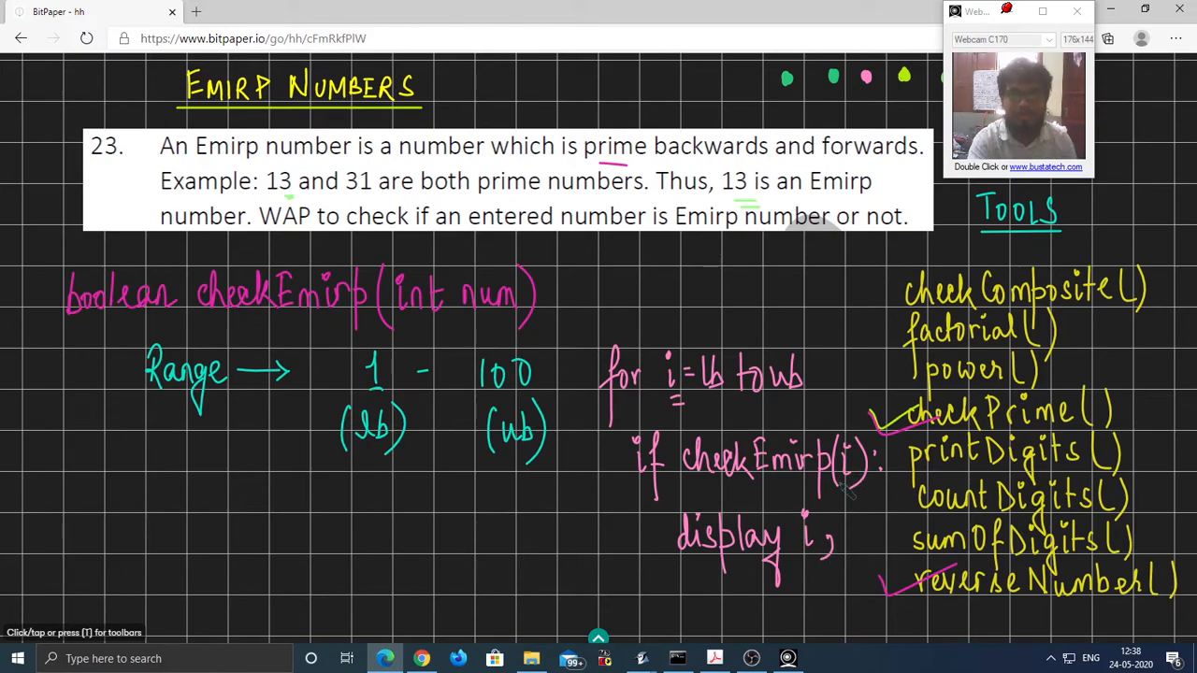
mouse_move(677, 659)
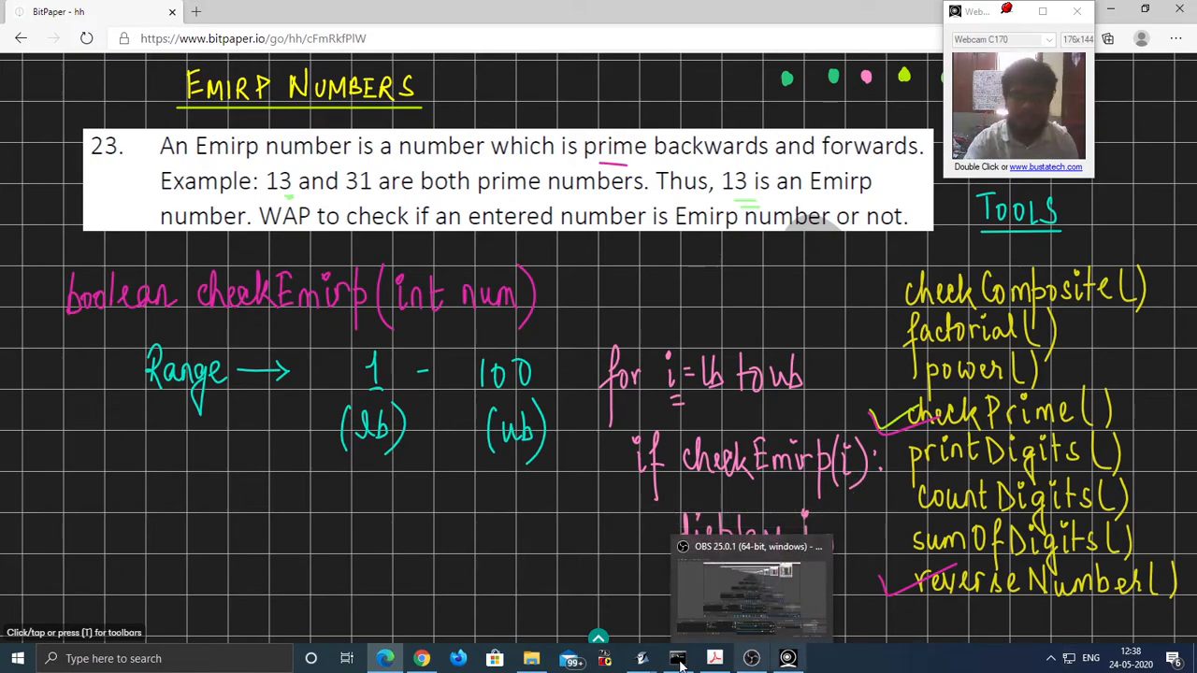
Step: Switch to BlueJ and create a new Java class named dsada in the Recordings project
click(678, 659)
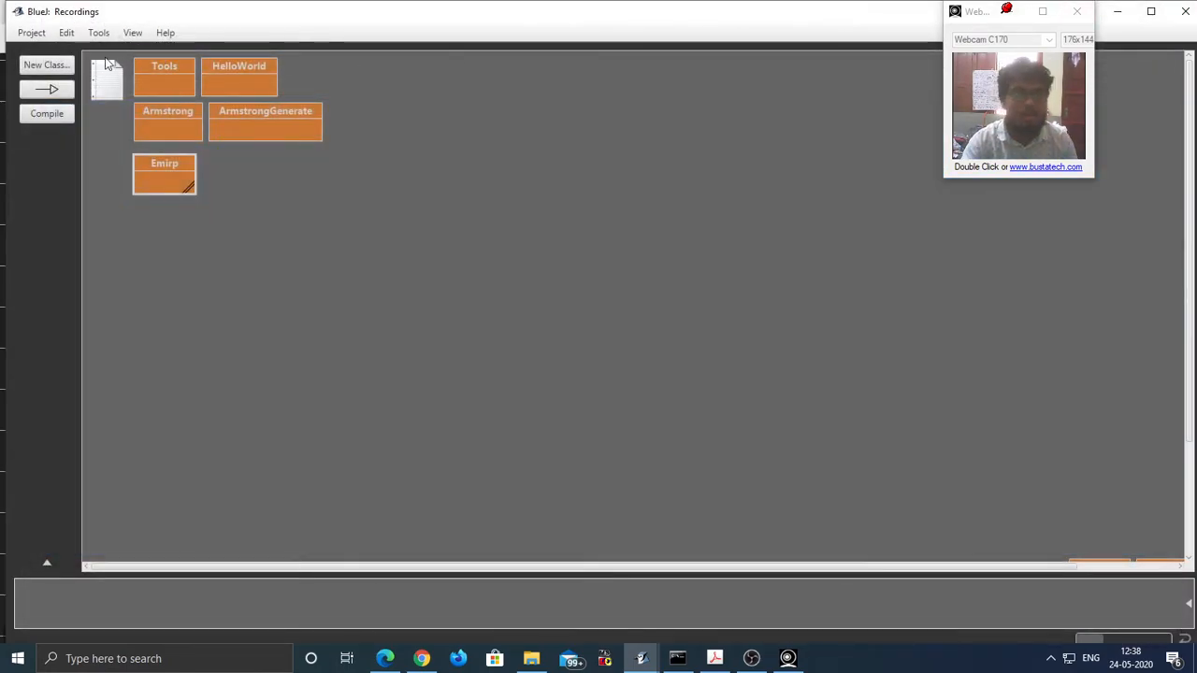
click(46, 64)
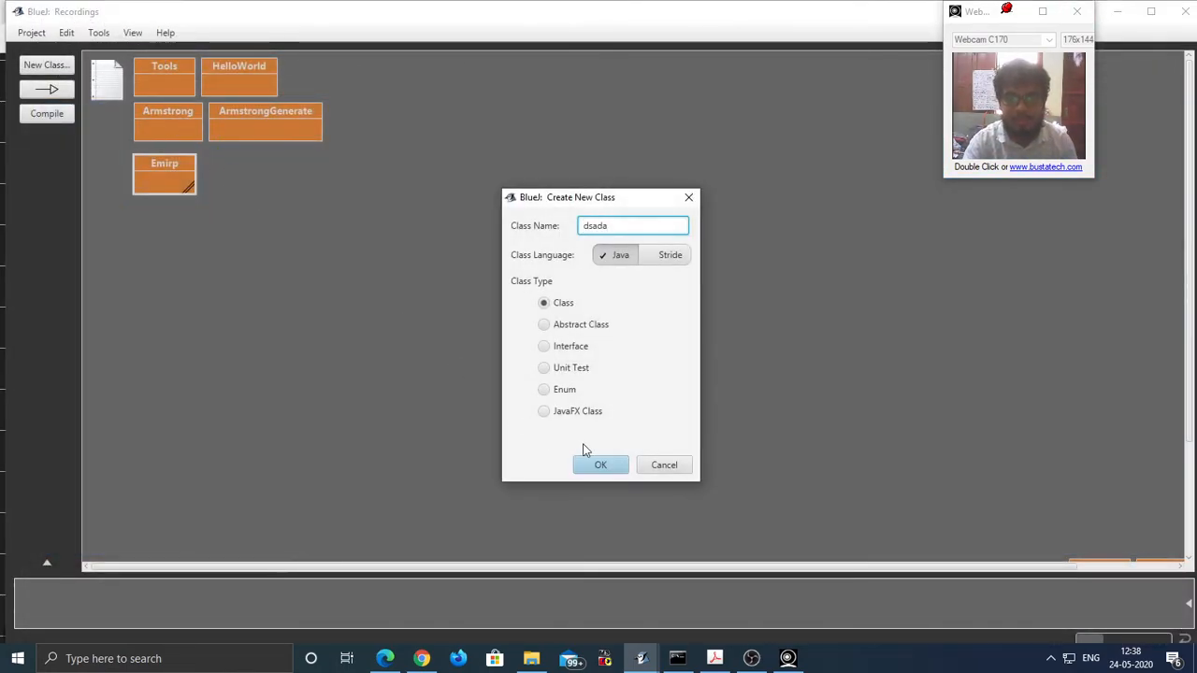
click(601, 464)
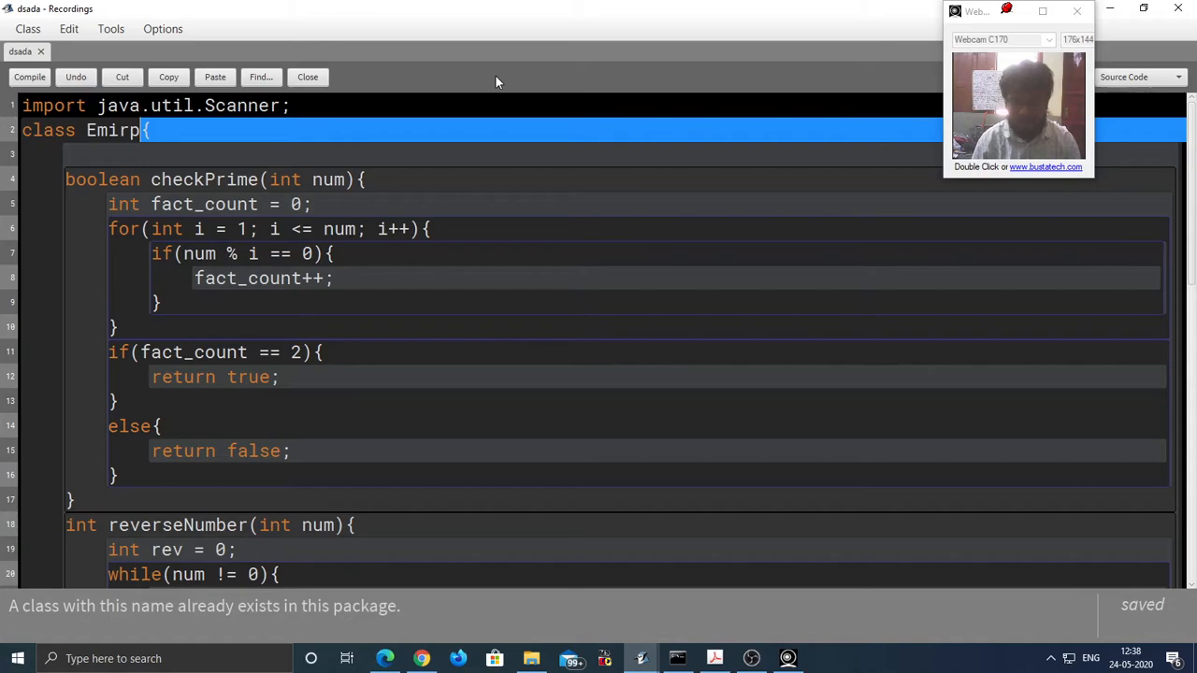
Step: Rename the class to EmirpGenerate on line 2 and move down to the main method
text(Generate)
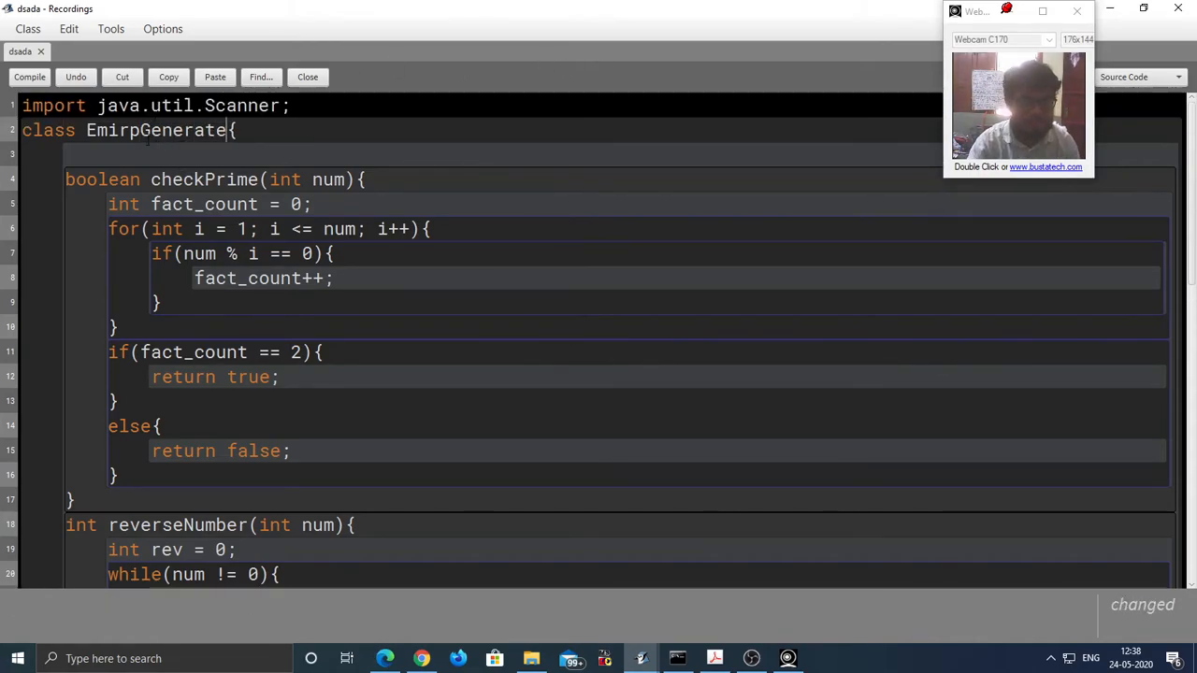
scroll(down, 3)
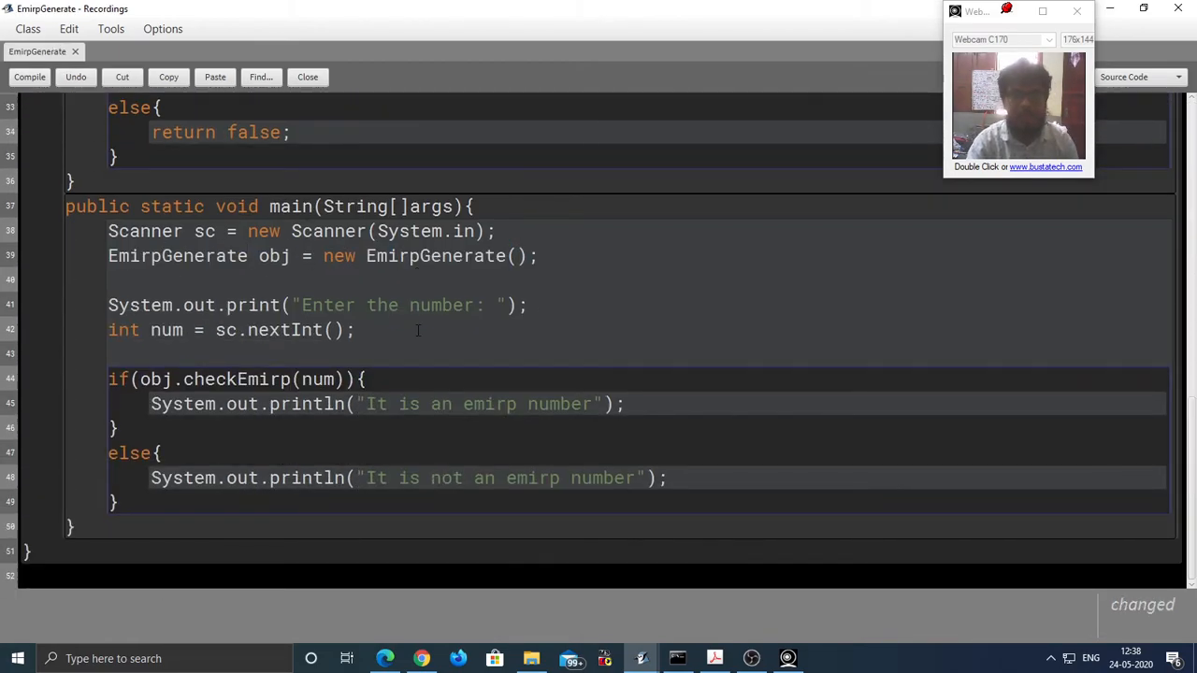
click(384, 658)
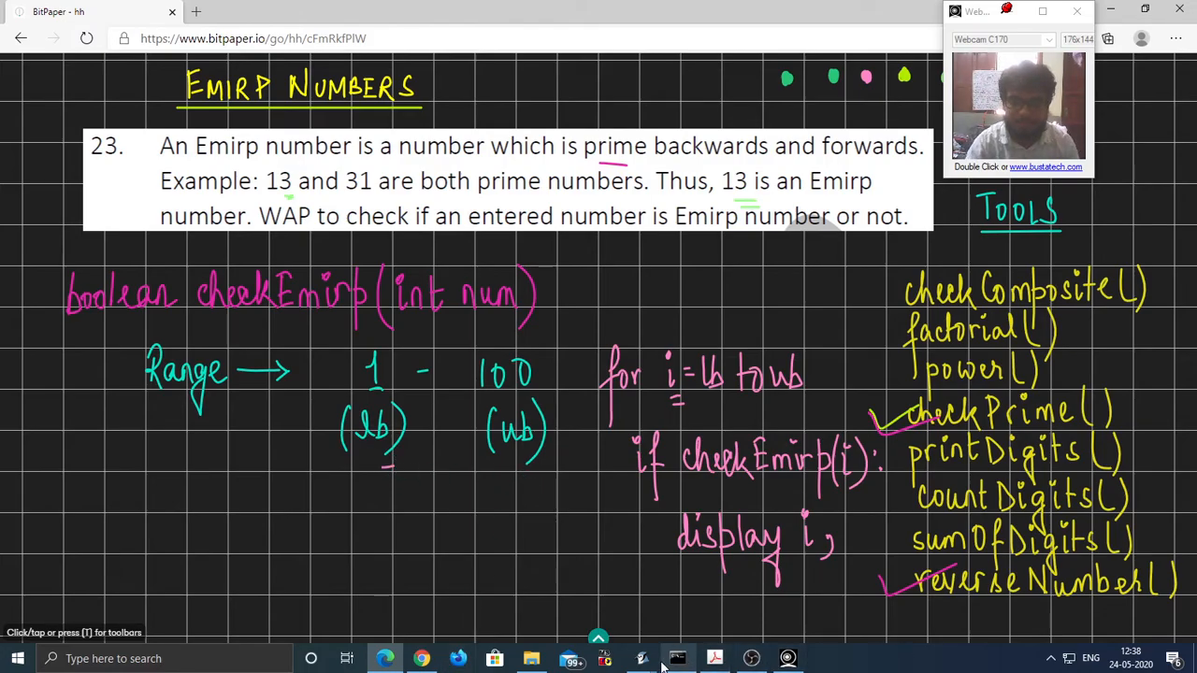
click(640, 658)
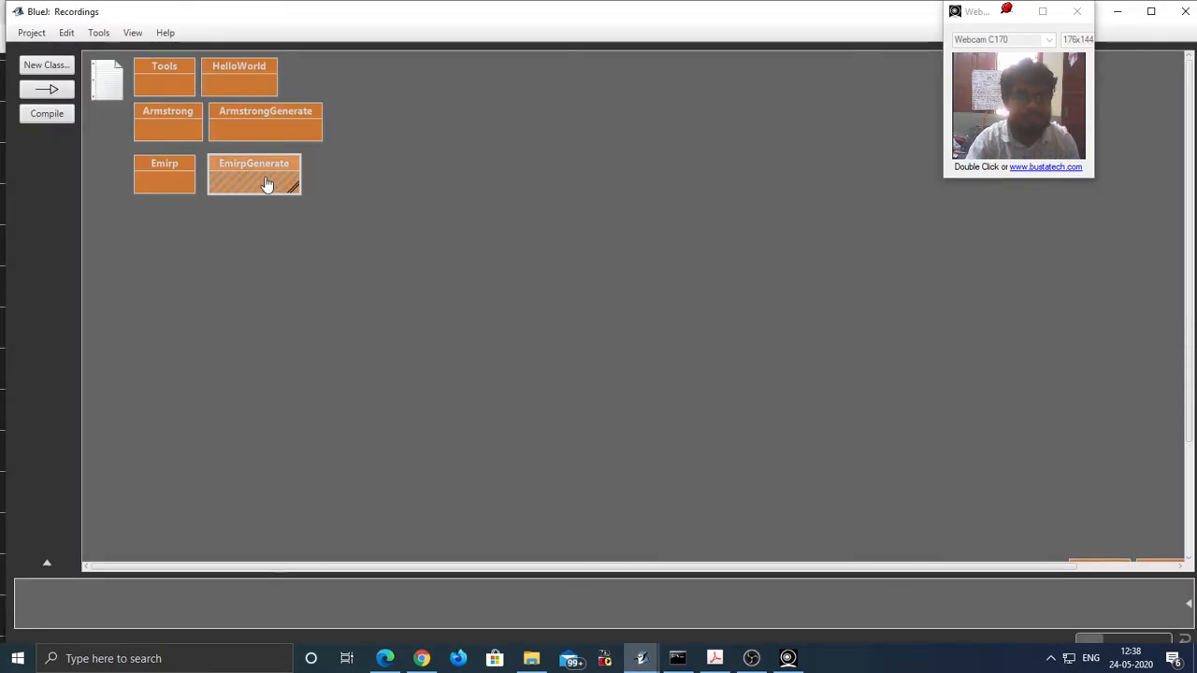
Step: In main, change the prompt to 'Enter the lower bound' and read the value into lb
double_click(253, 173)
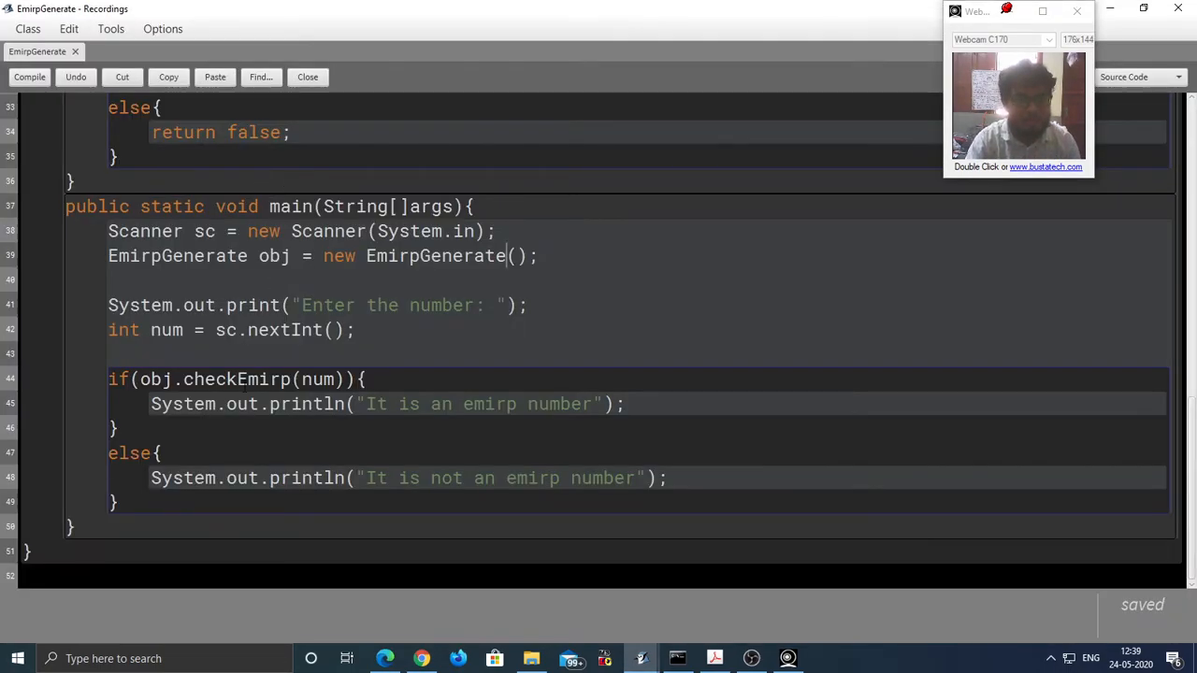
drag(145, 305, 353, 329)
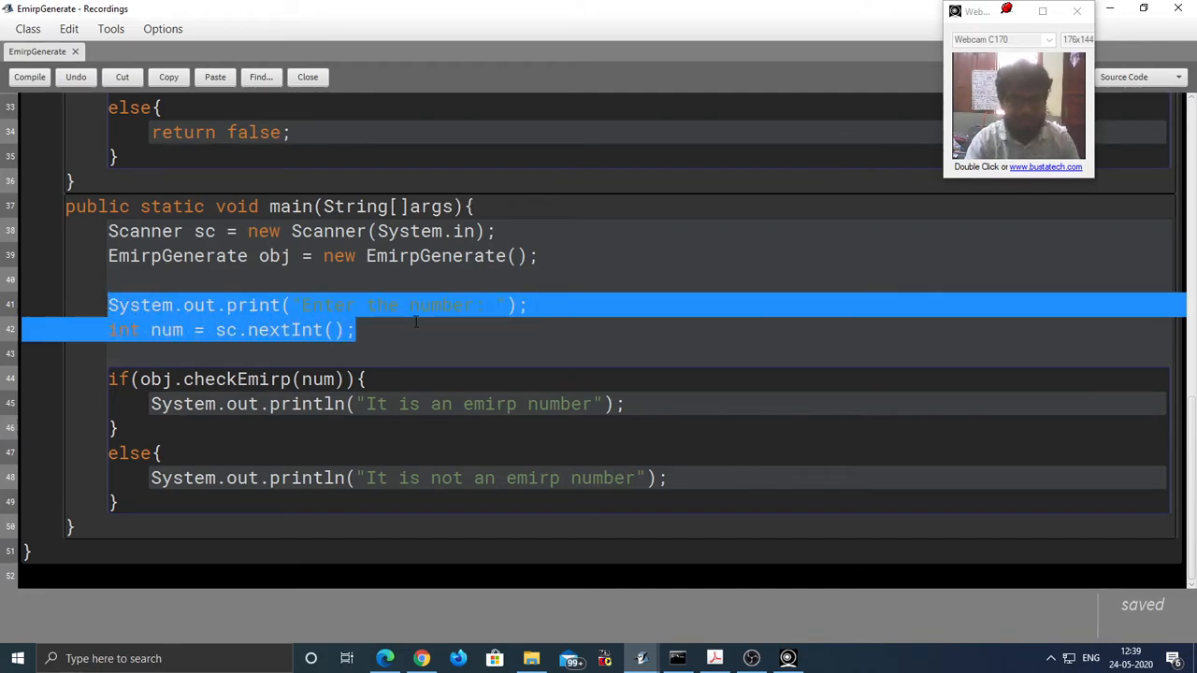
click(416, 329)
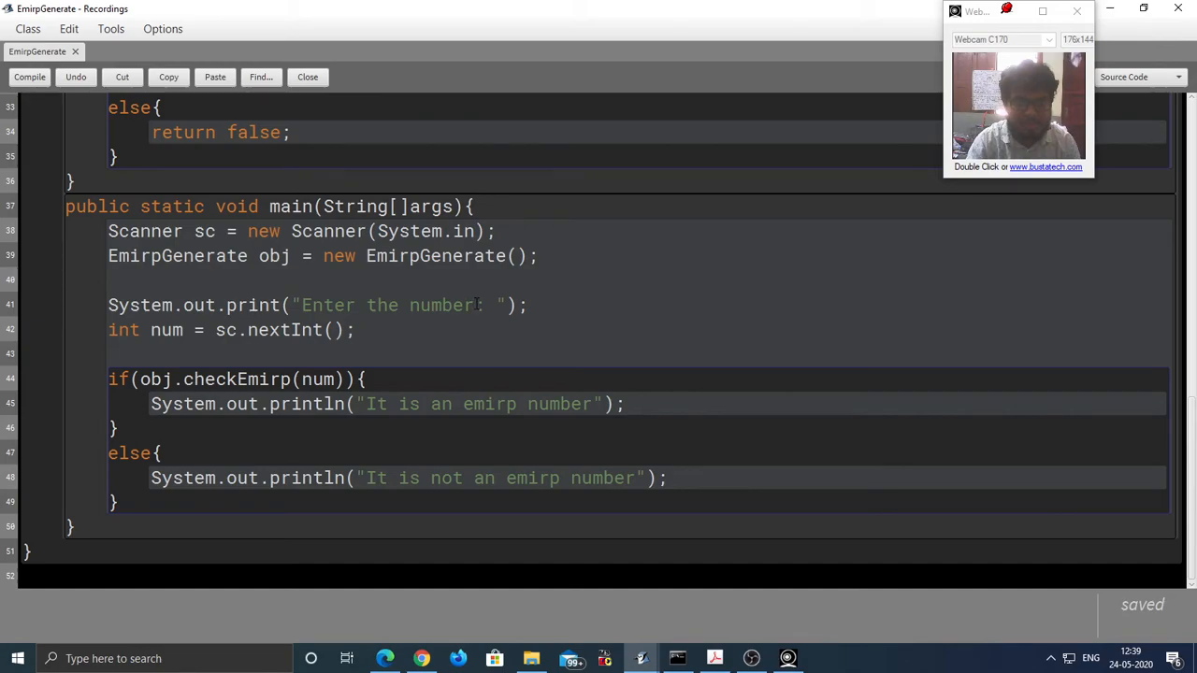
double_click(440, 305)
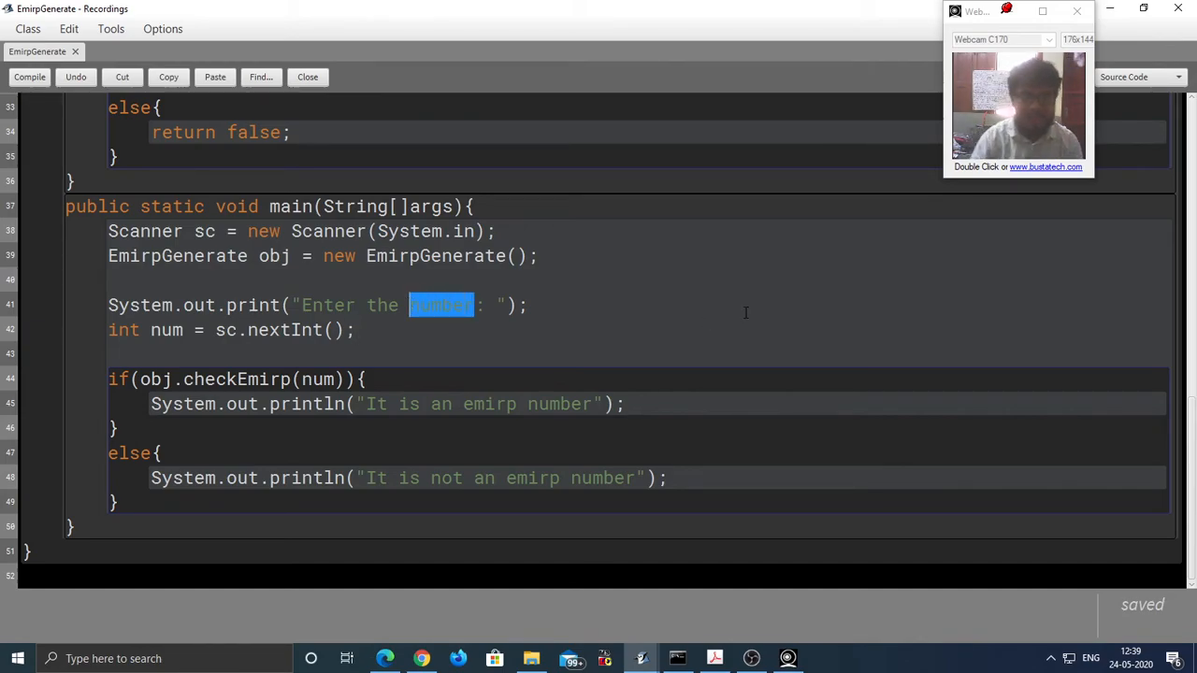
text(lower)
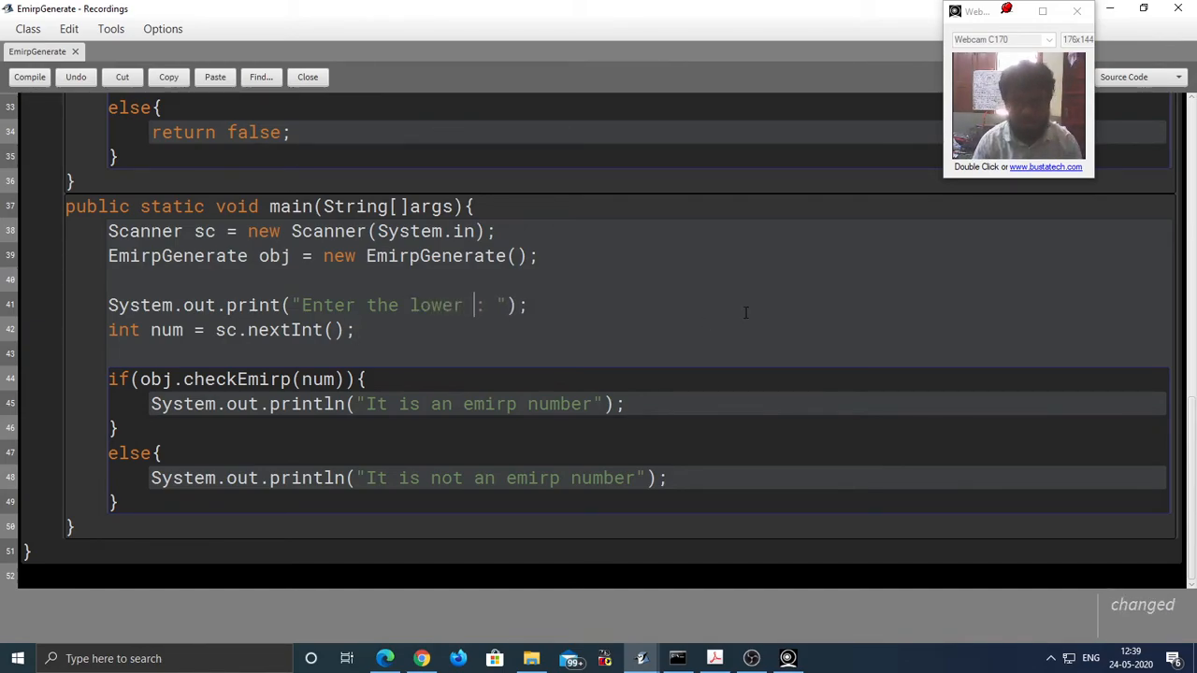
text(bound)
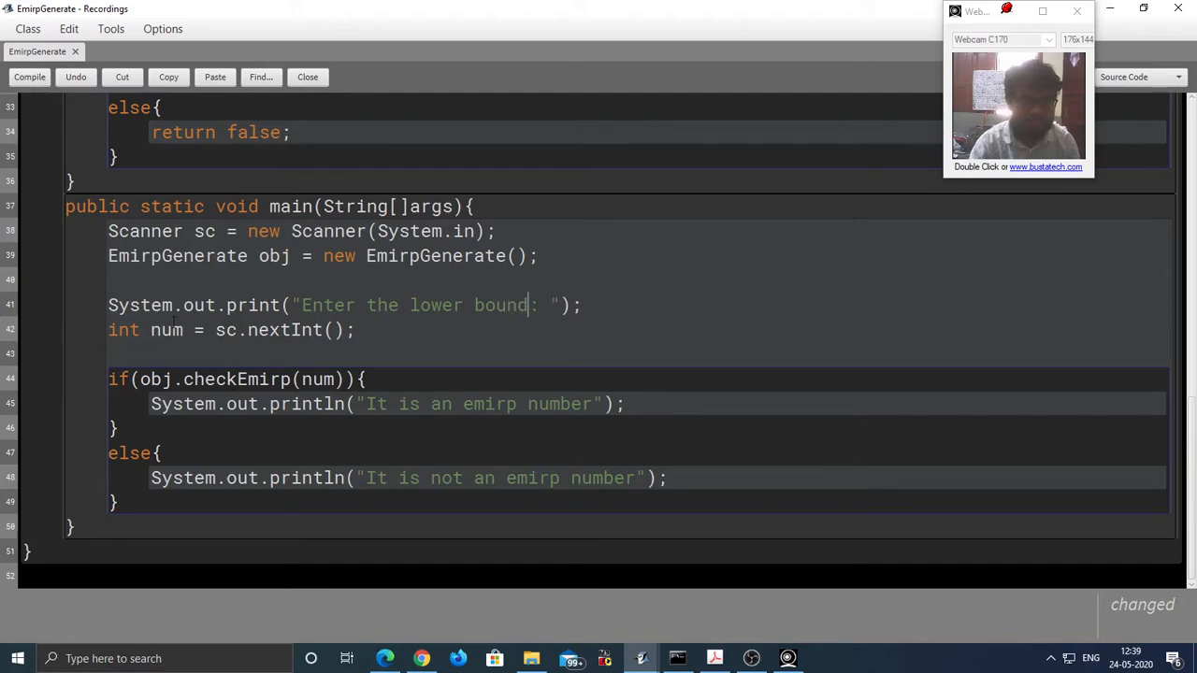
text(lb)
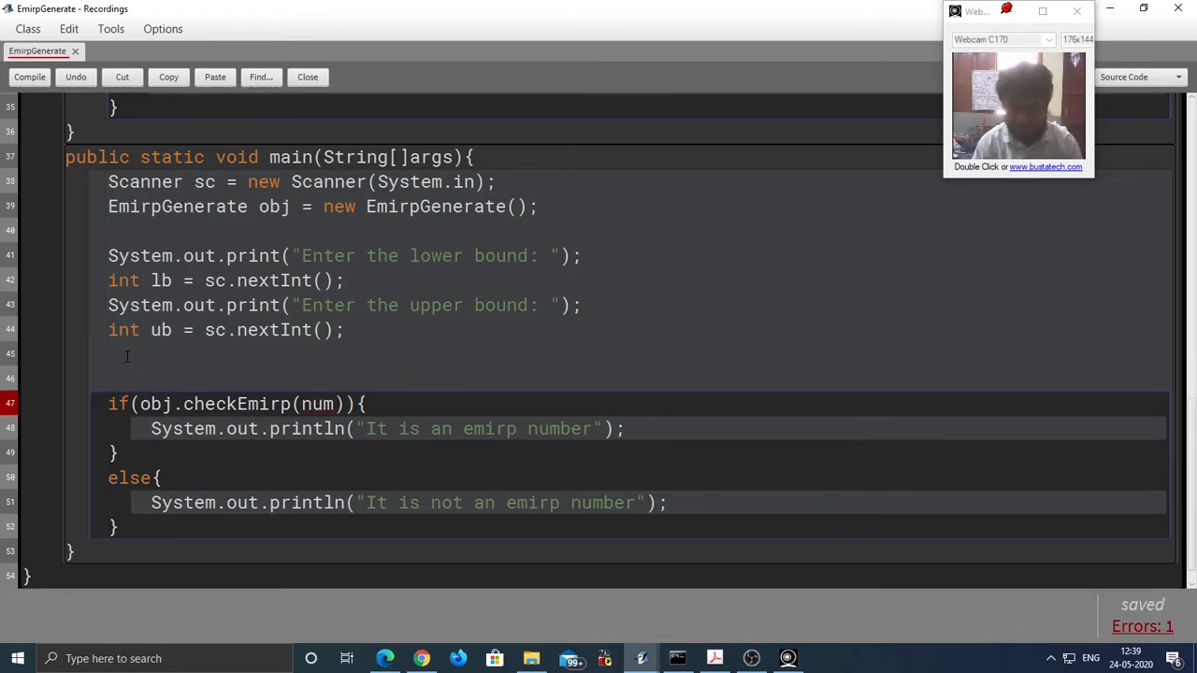
Step: Add for(int i = lb; i <= ub; i++), move the emirp if-check inside it and delete the else branch
text(for())
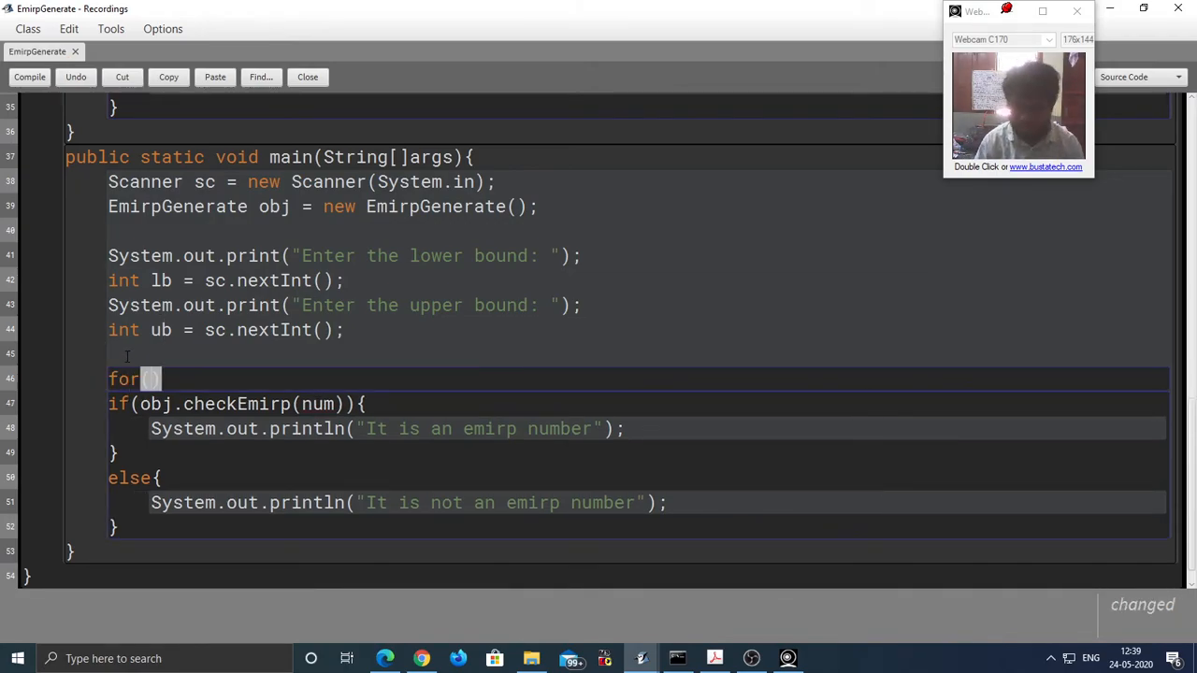
text(int i = lb; i <= ub; i++)
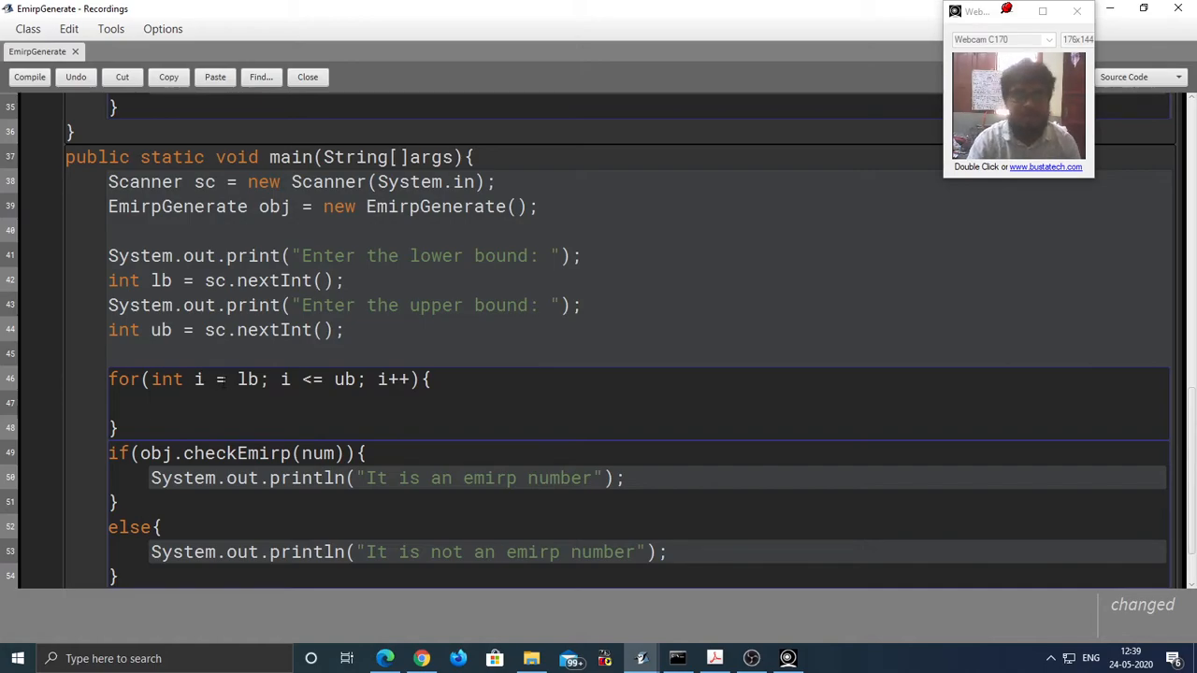
double_click(199, 379)
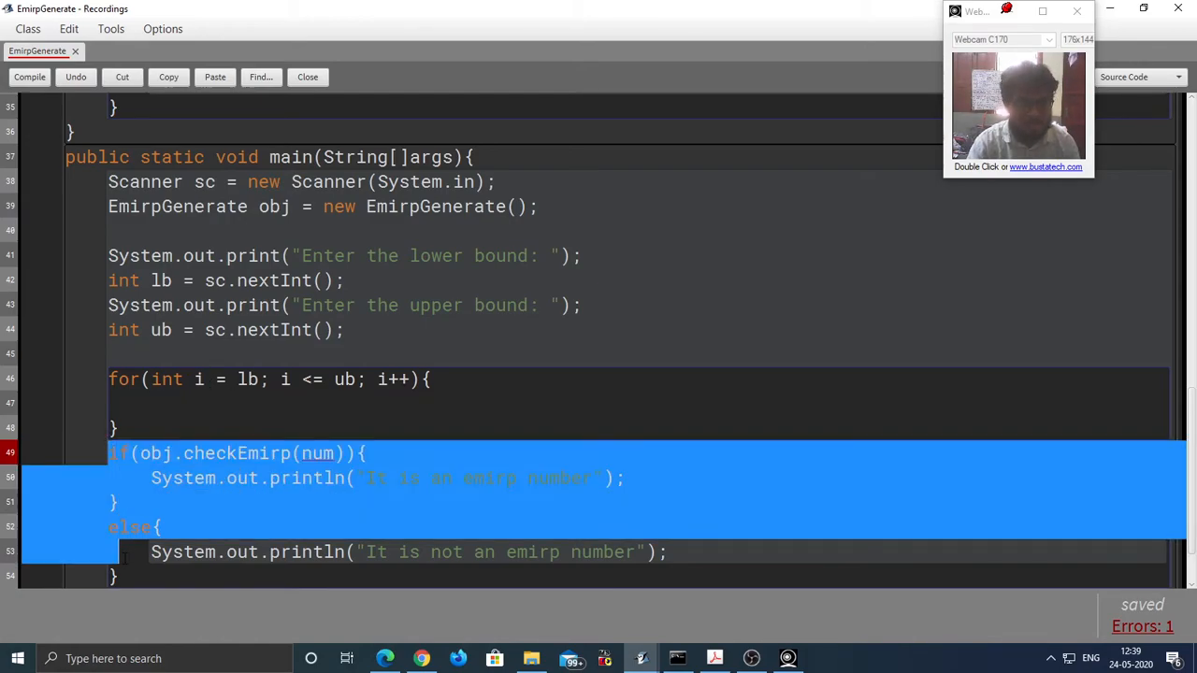
key(Delete)
text(System.out.print(i + ",)
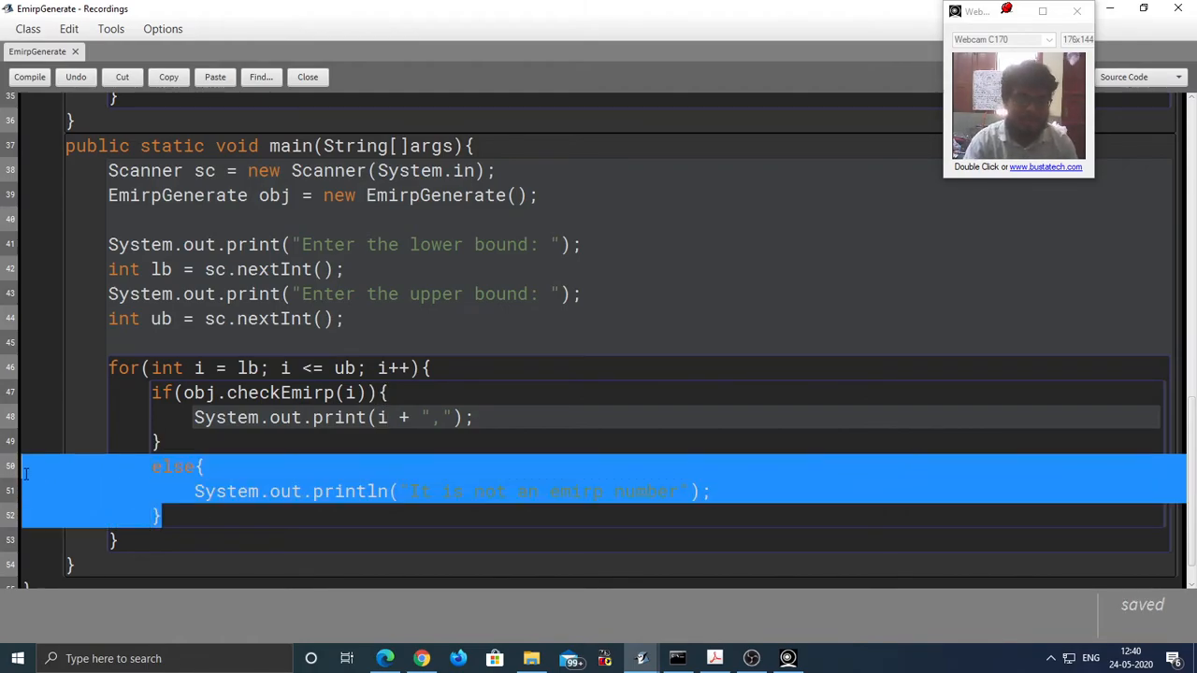
key(Delete)
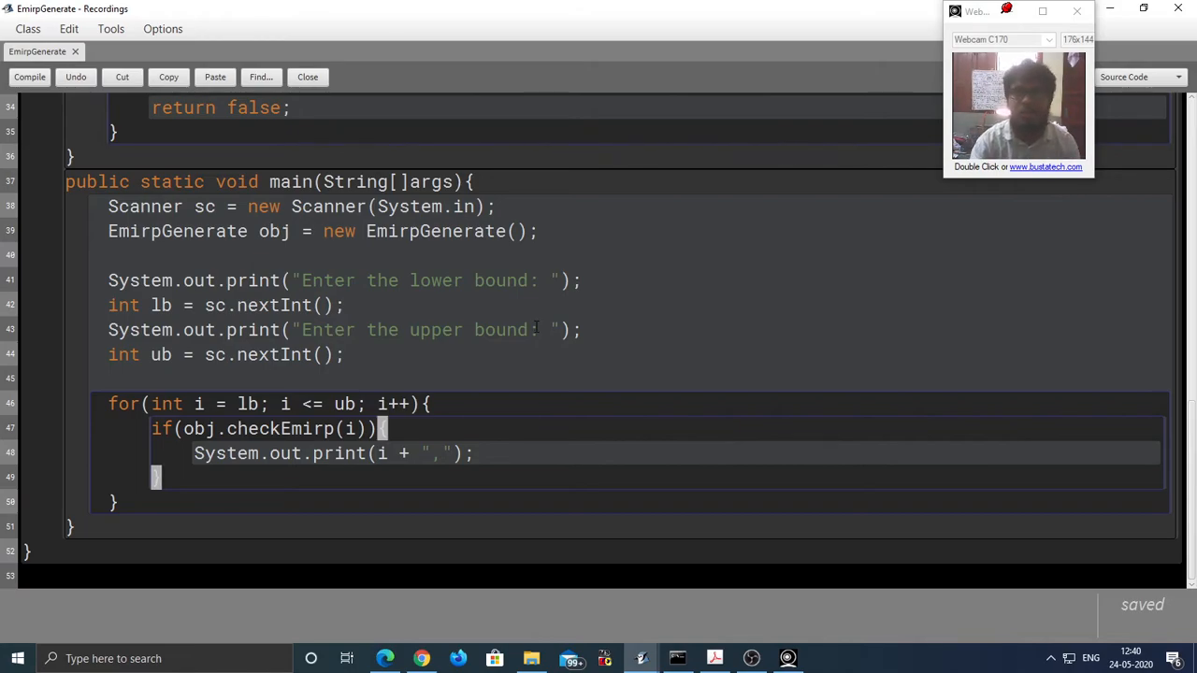
mouse_move(463, 369)
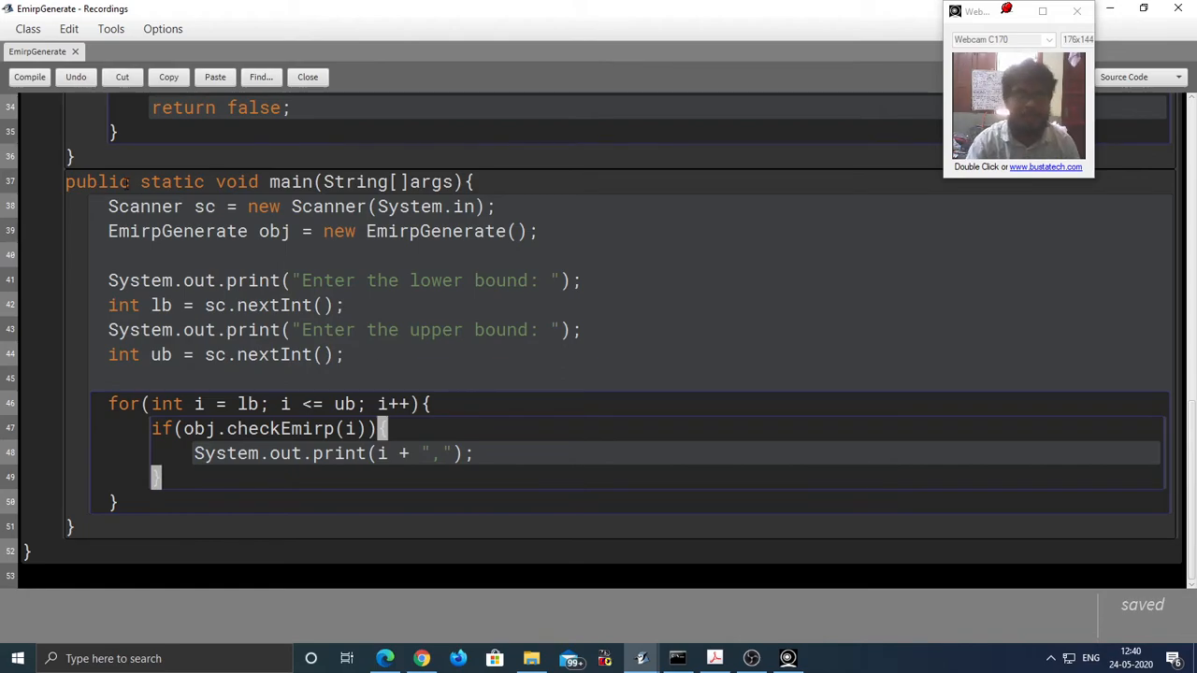
Step: Run main with bounds 1 and 100 and check the printed emirps 2,3,5,7,11 through 97
click(30, 76)
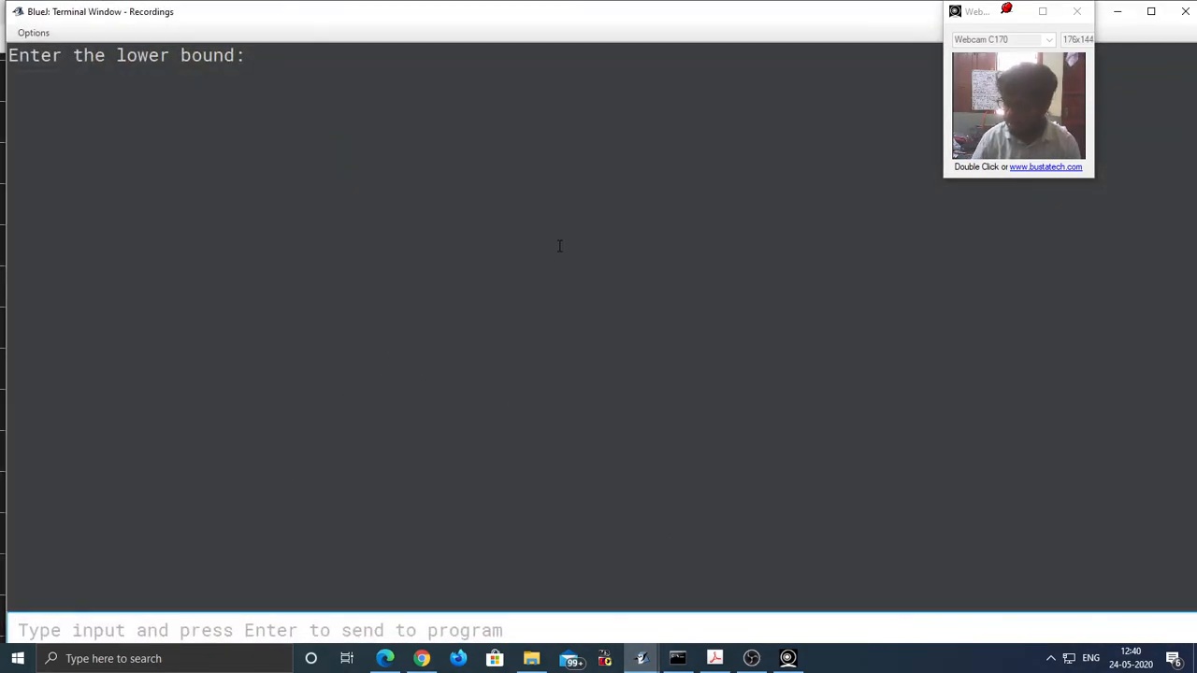
text(1)
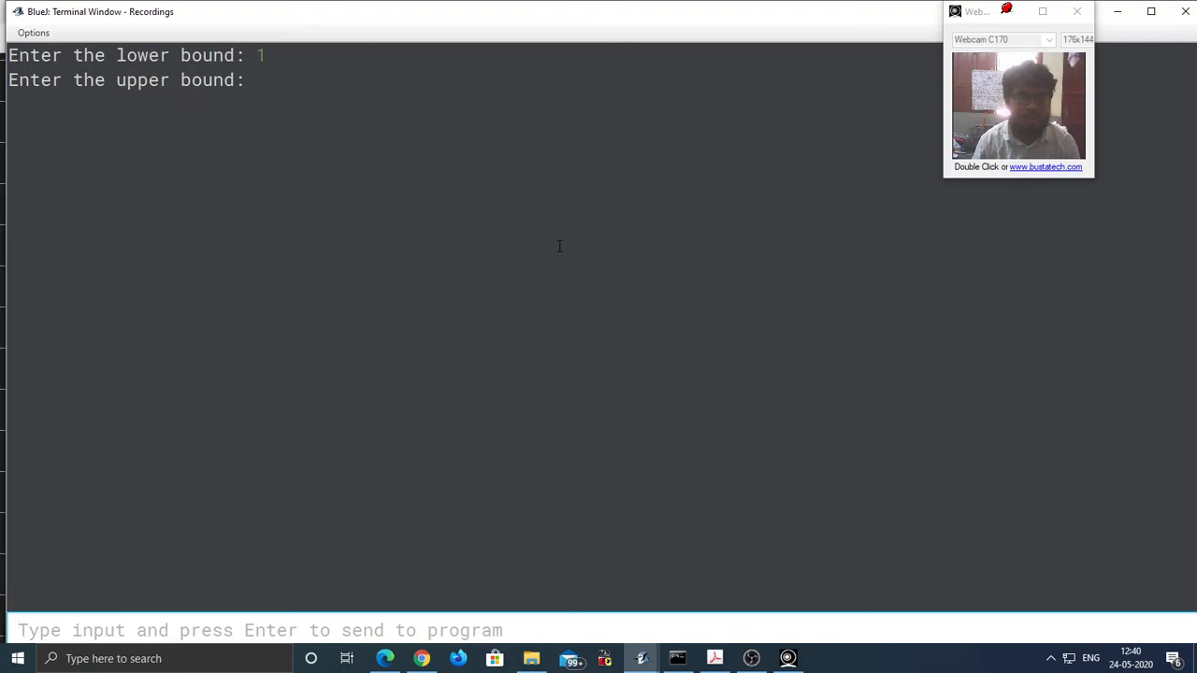
text(100)
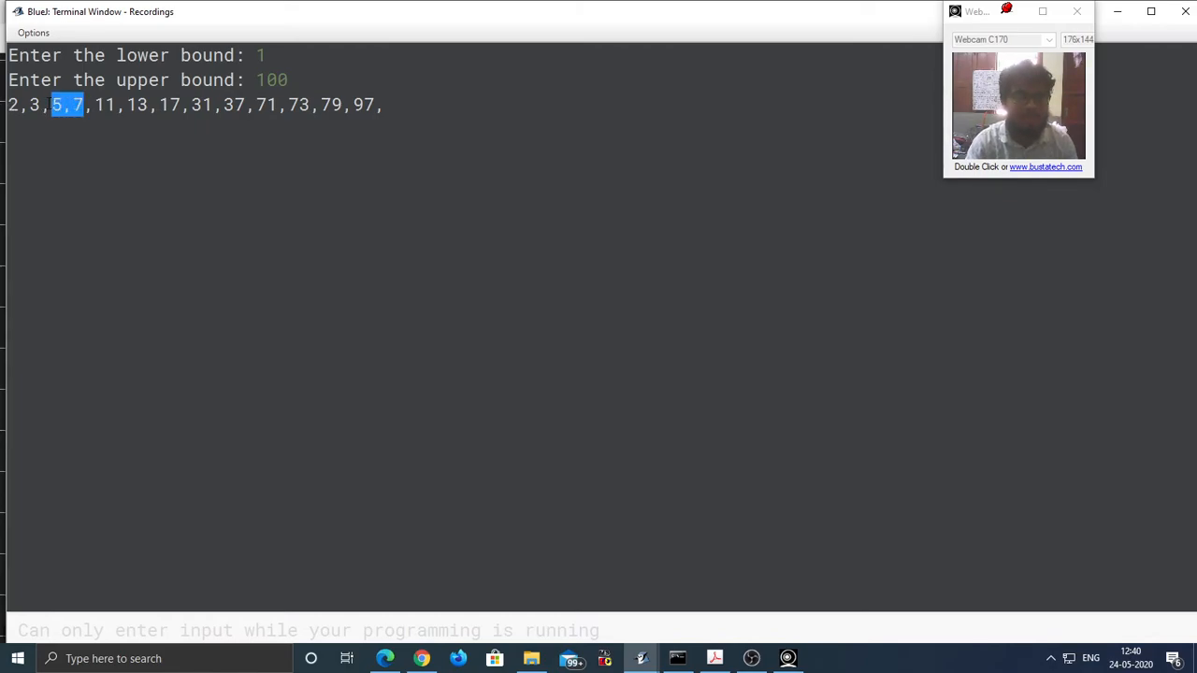
drag(66, 104, 9, 104)
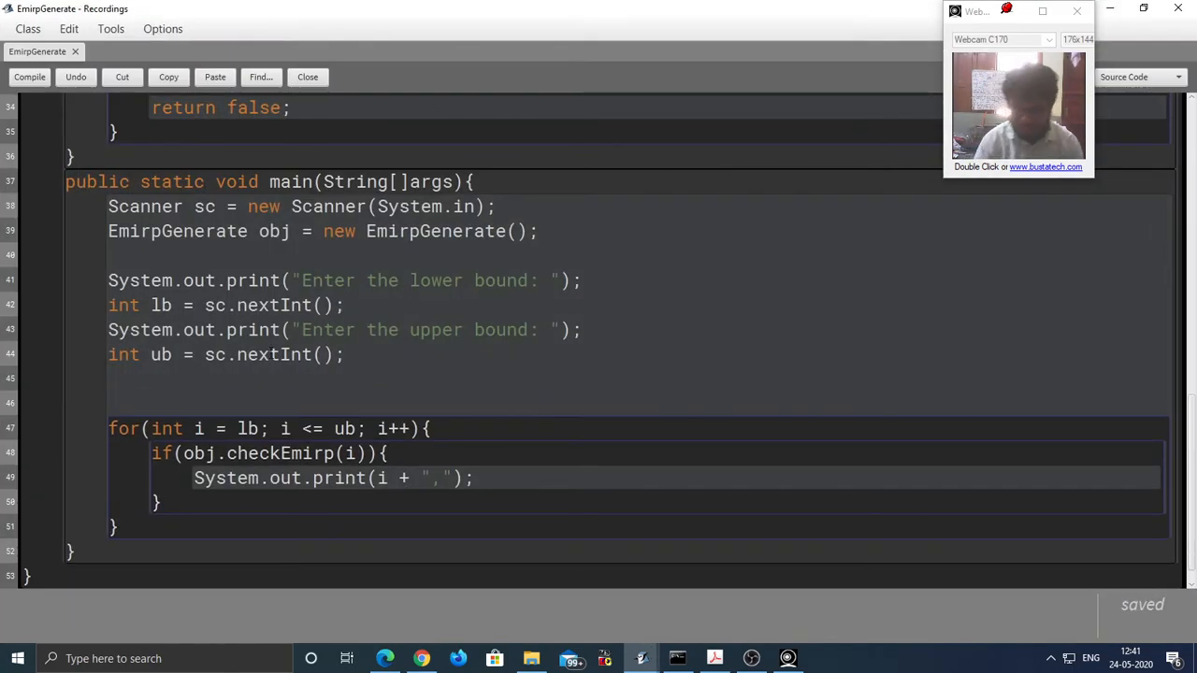
Step: Add System.out.println("\nThe emirp numbers between " + lb + "-" + ub + " are") above the loop and rerun
text(System.outy.)
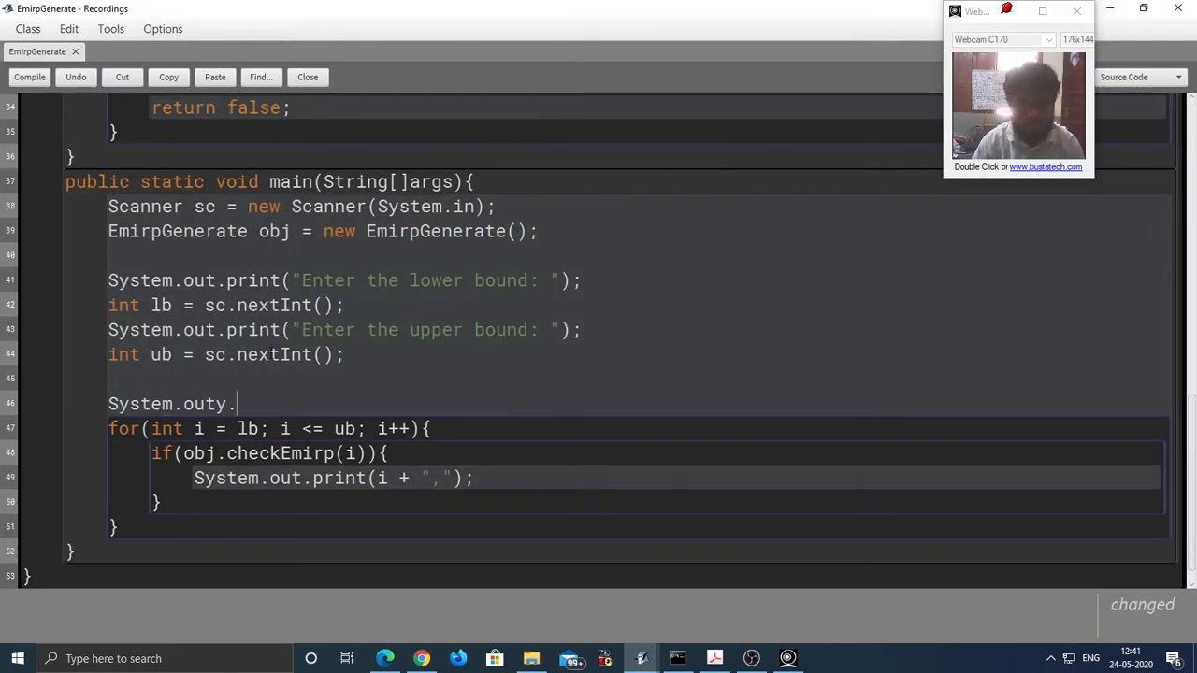
text(print())
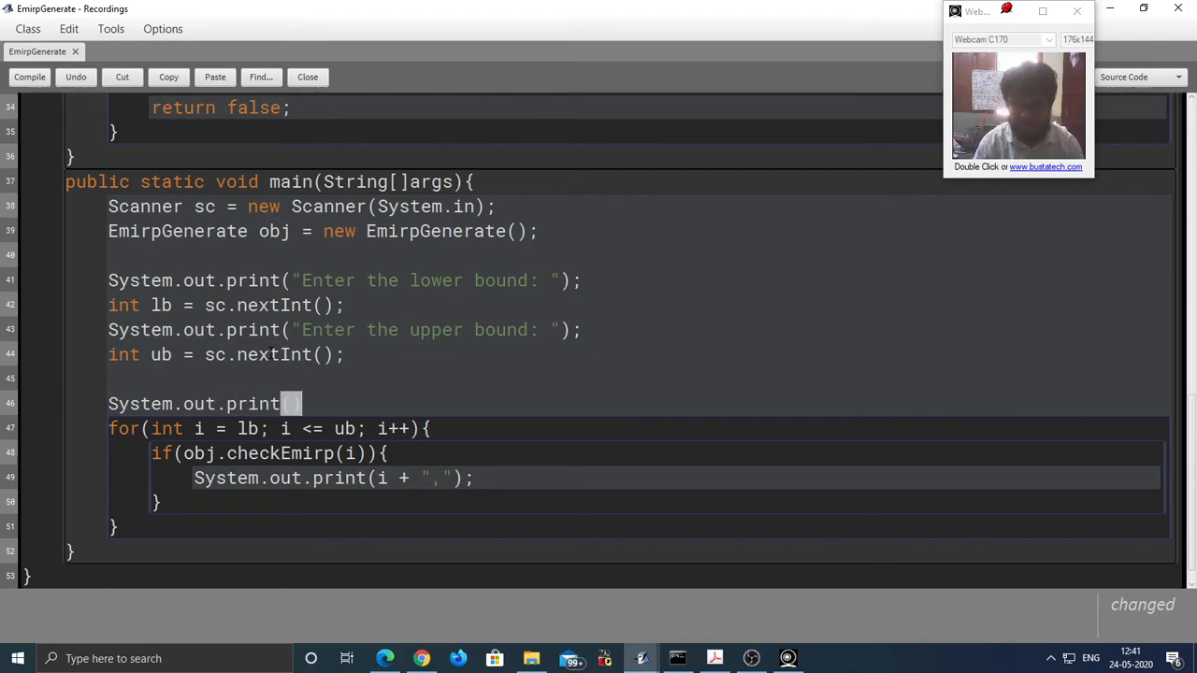
text(ln)
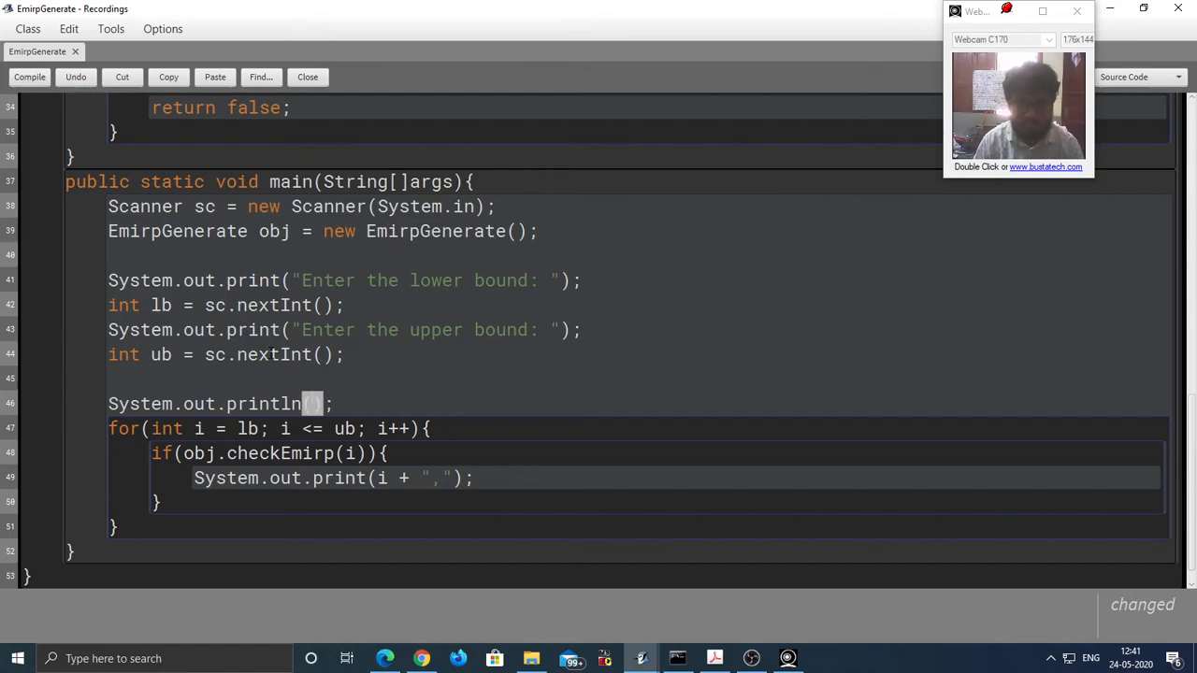
text("")
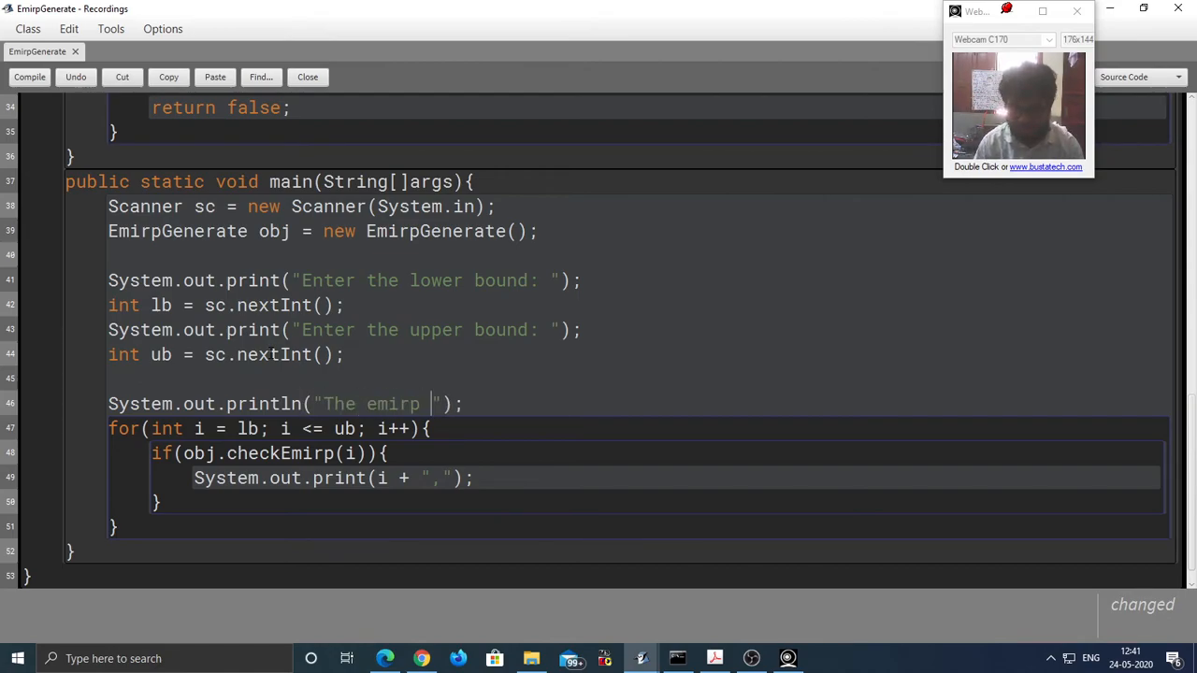
text(numbers between)
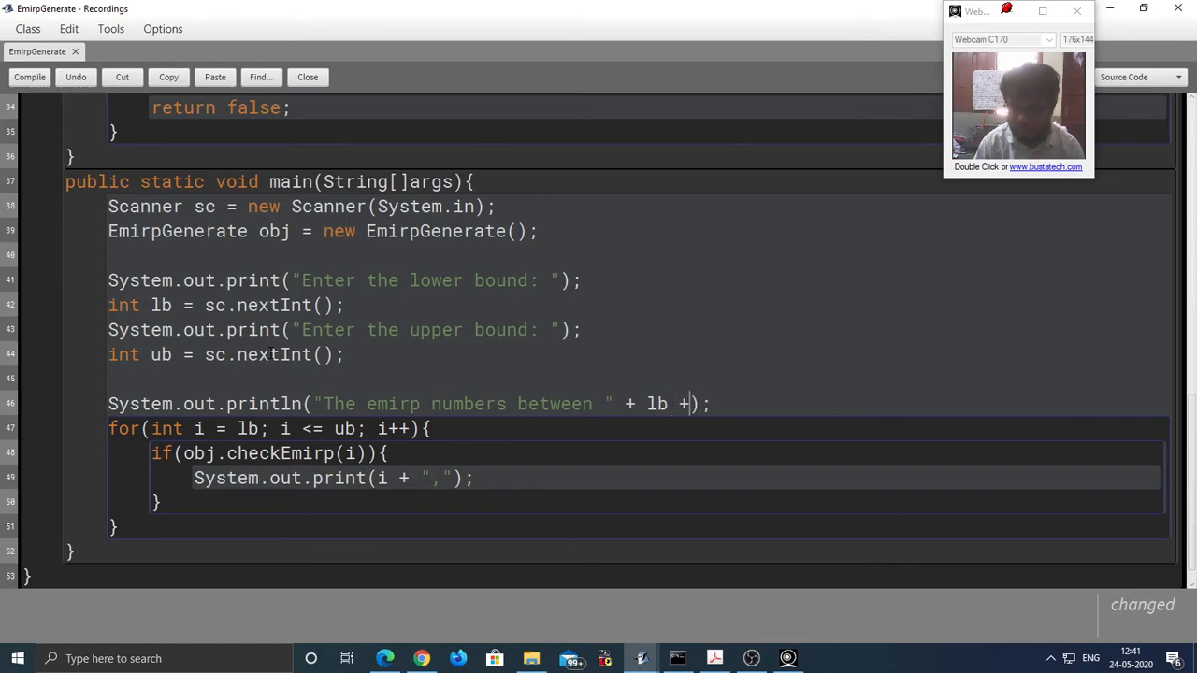
text("")
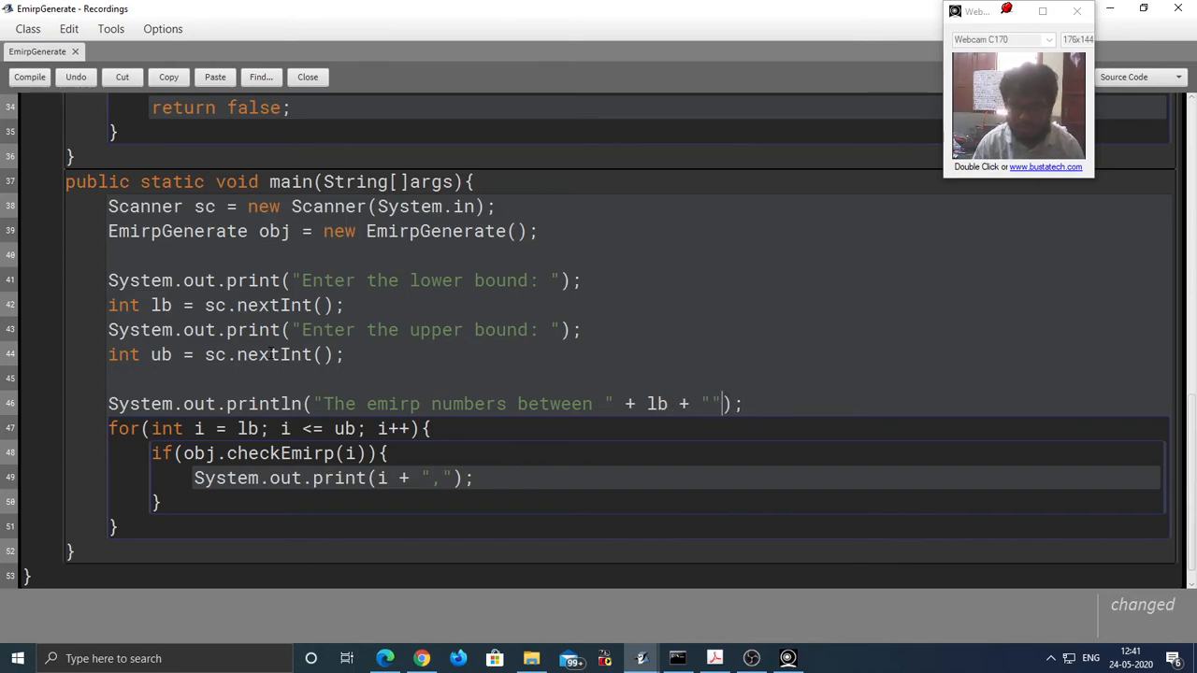
text(-" +)
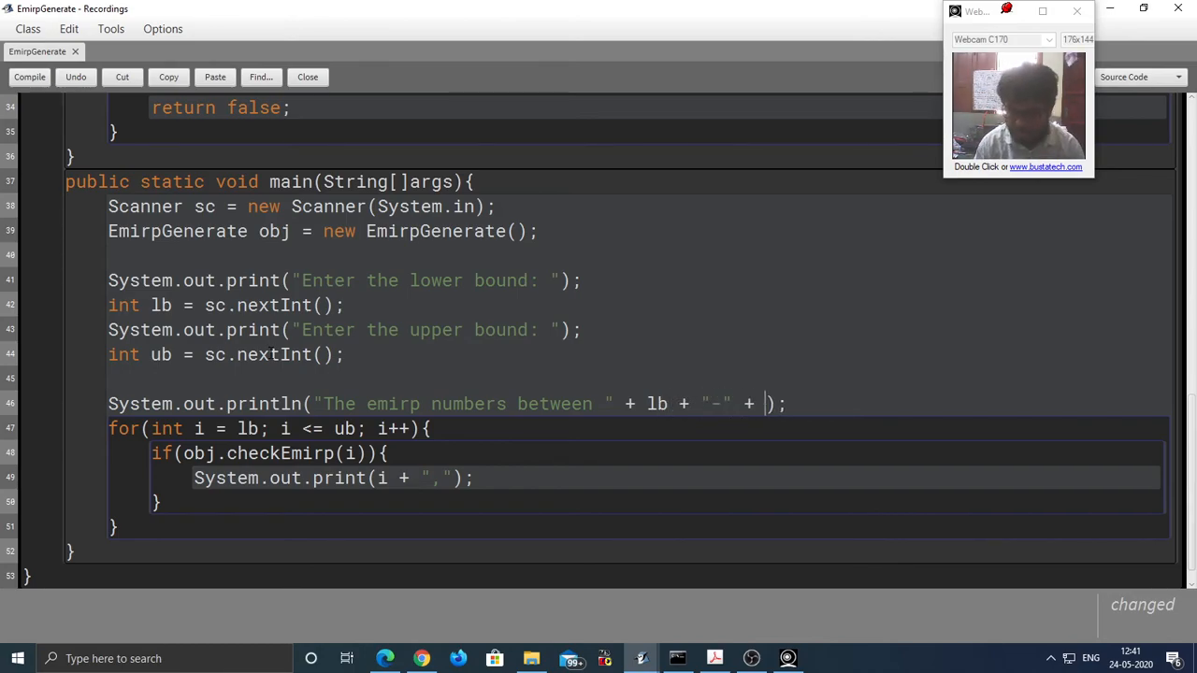
text(ub)
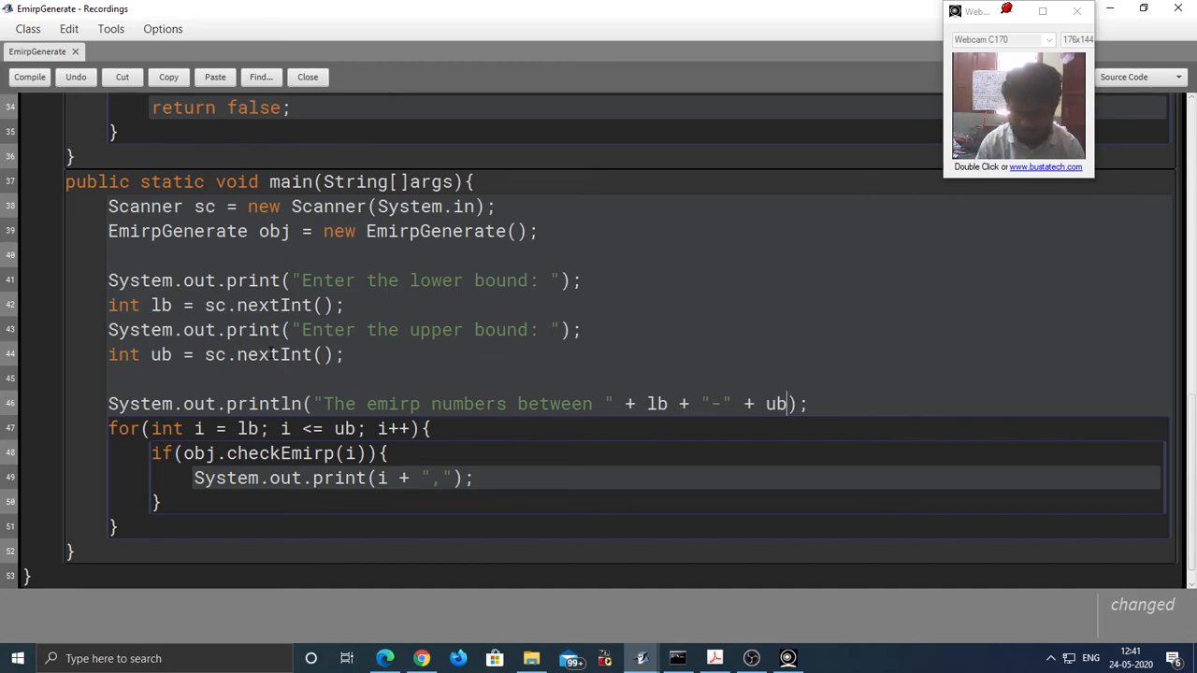
text(+ " a")
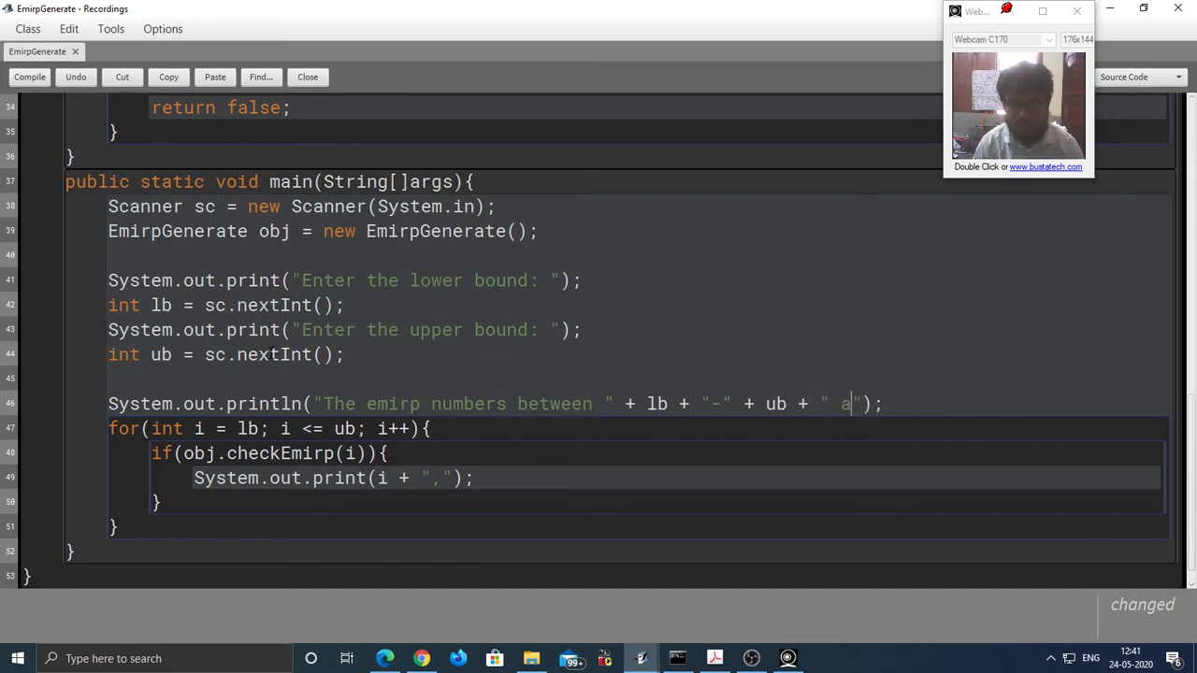
text(re)
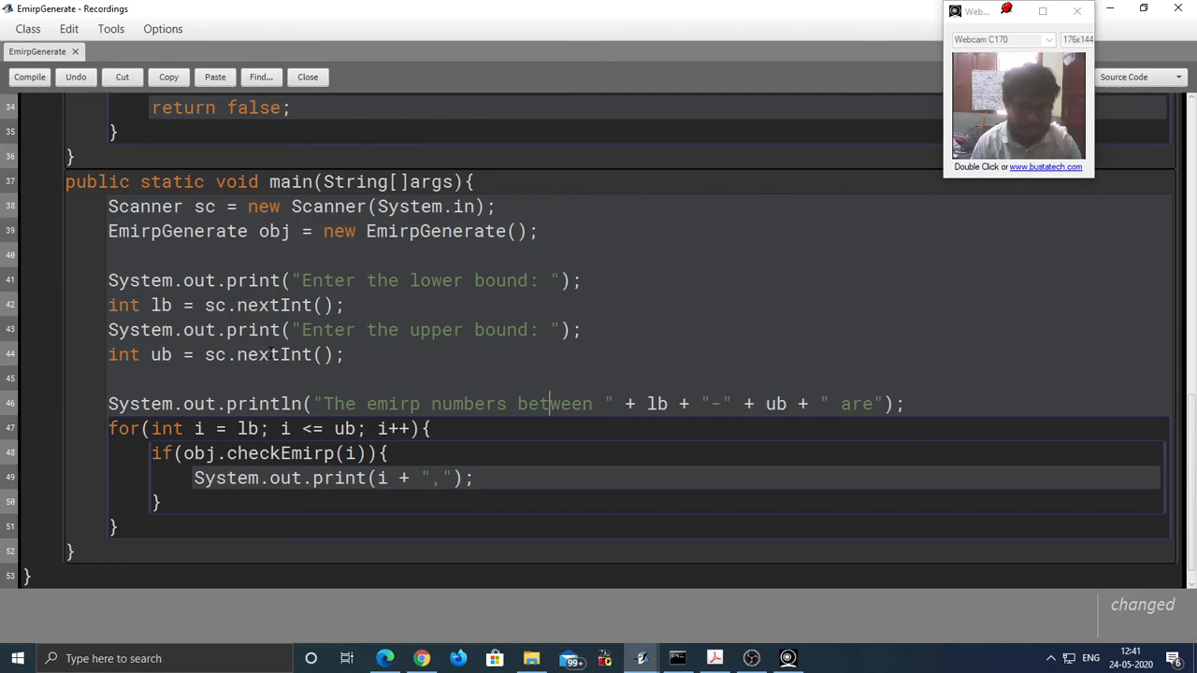
text(\n)
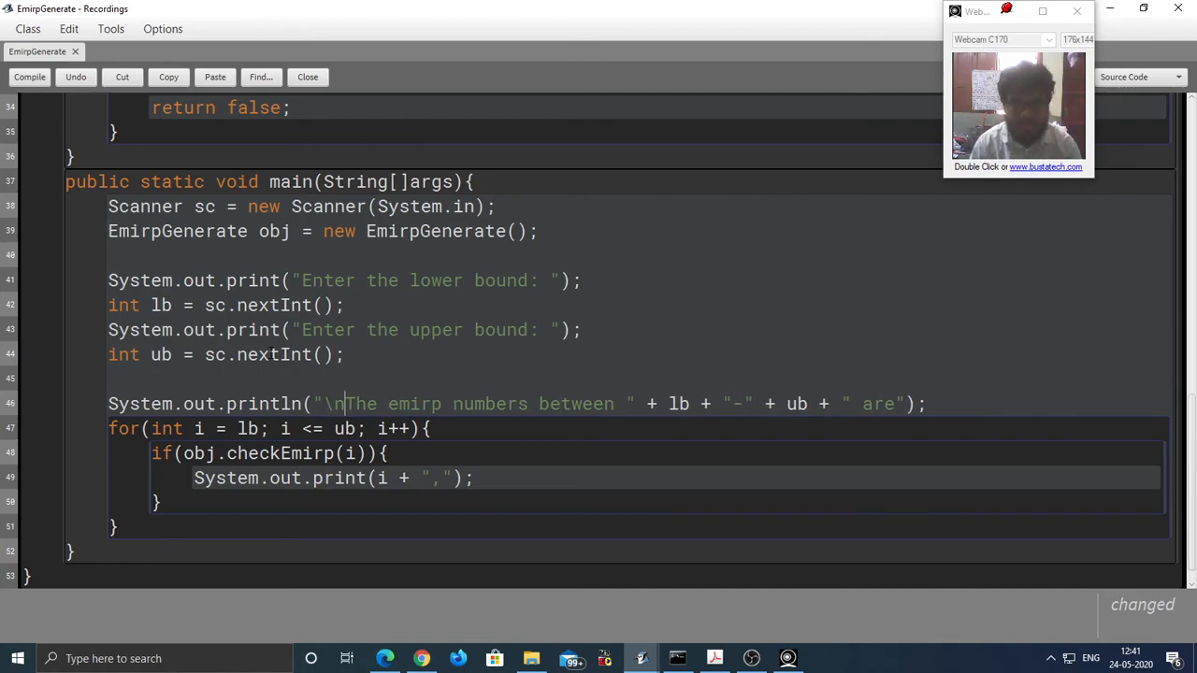
click(29, 77)
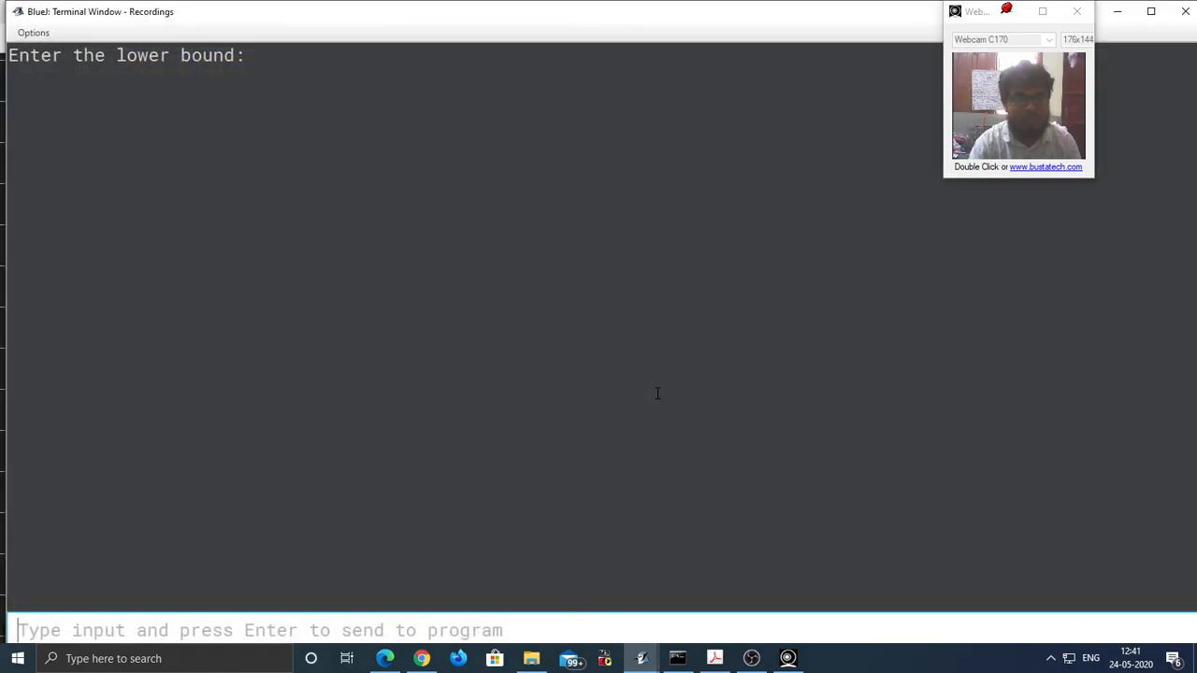
Step: Enter bounds 100 and 200 and review the header and emirps 101 through 199
text(100)
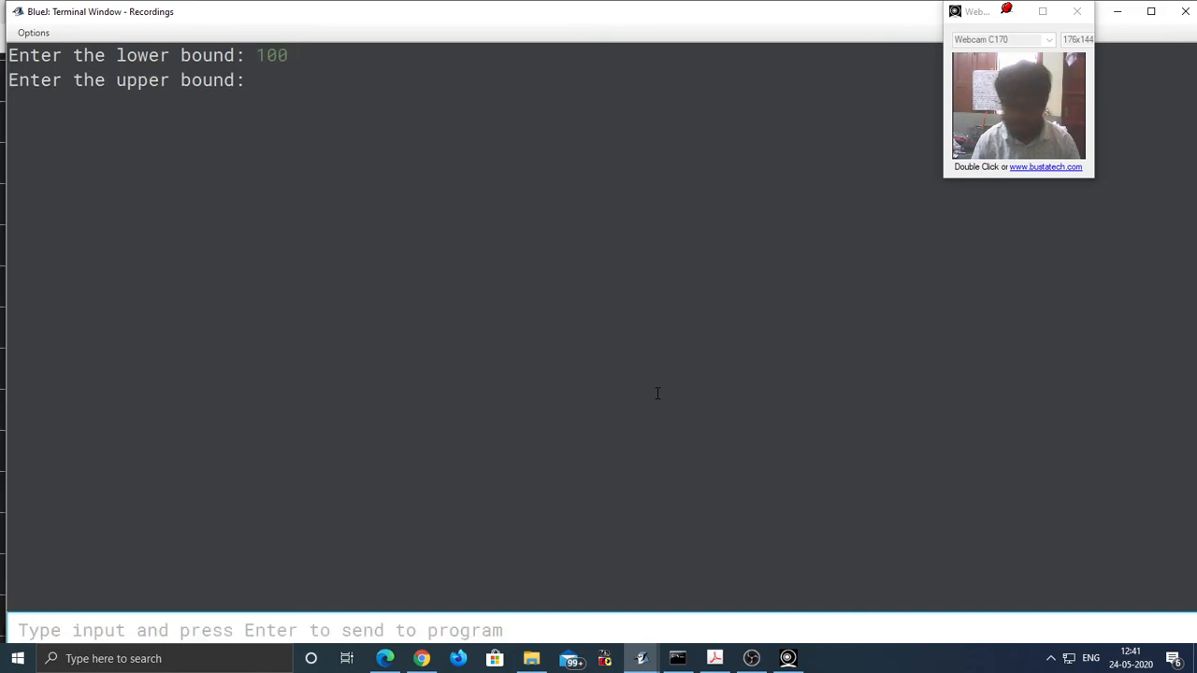
text(200)
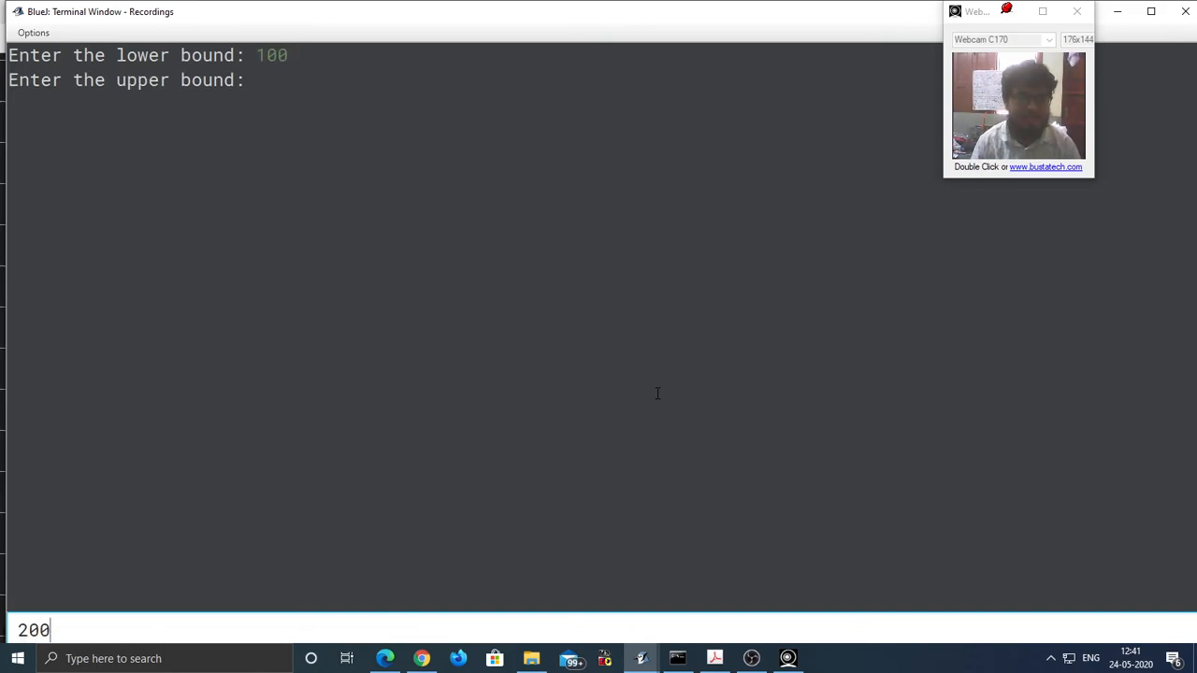
key(enter)
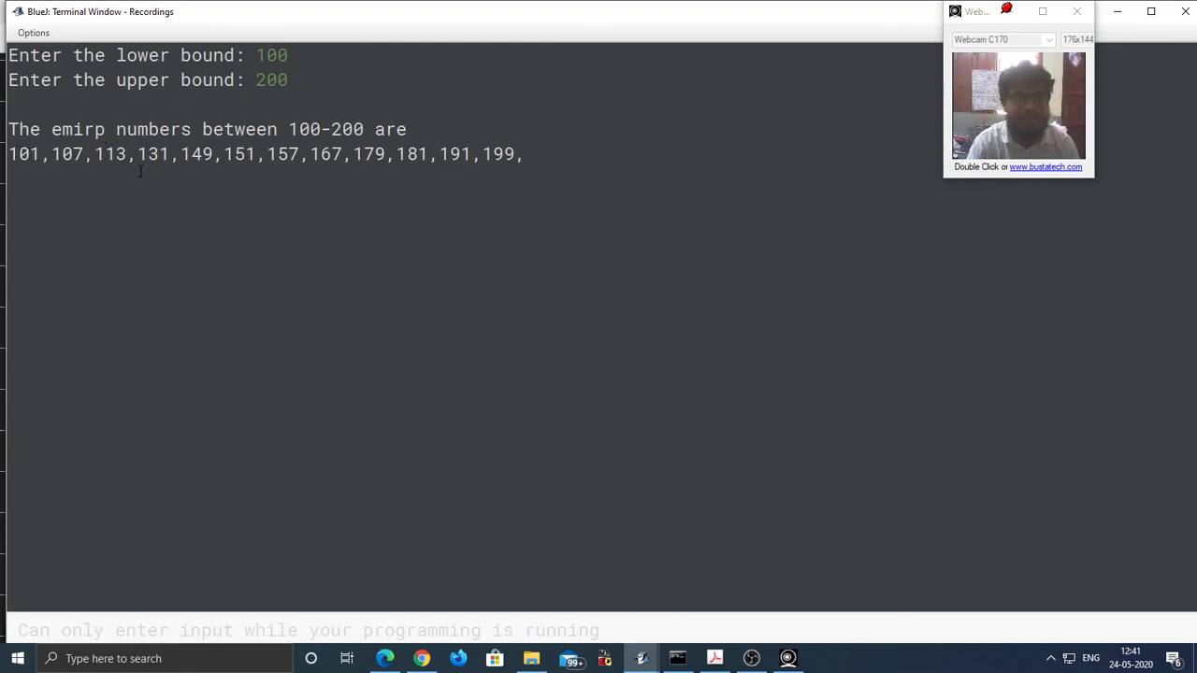
double_click(503, 153)
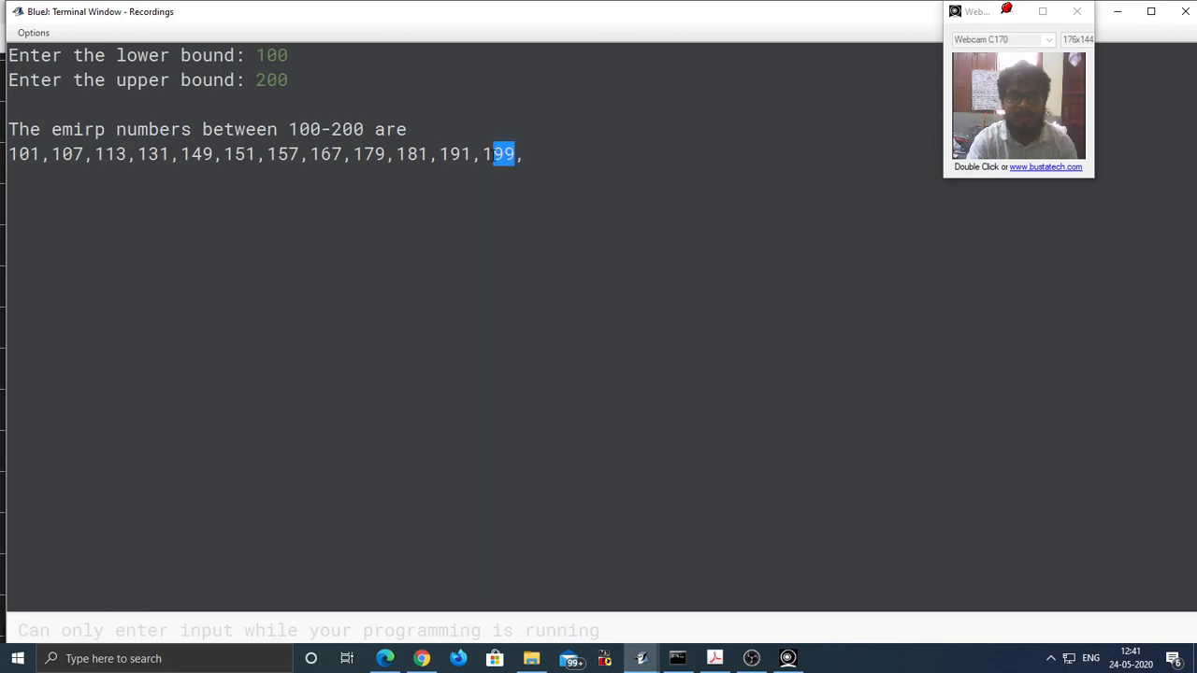